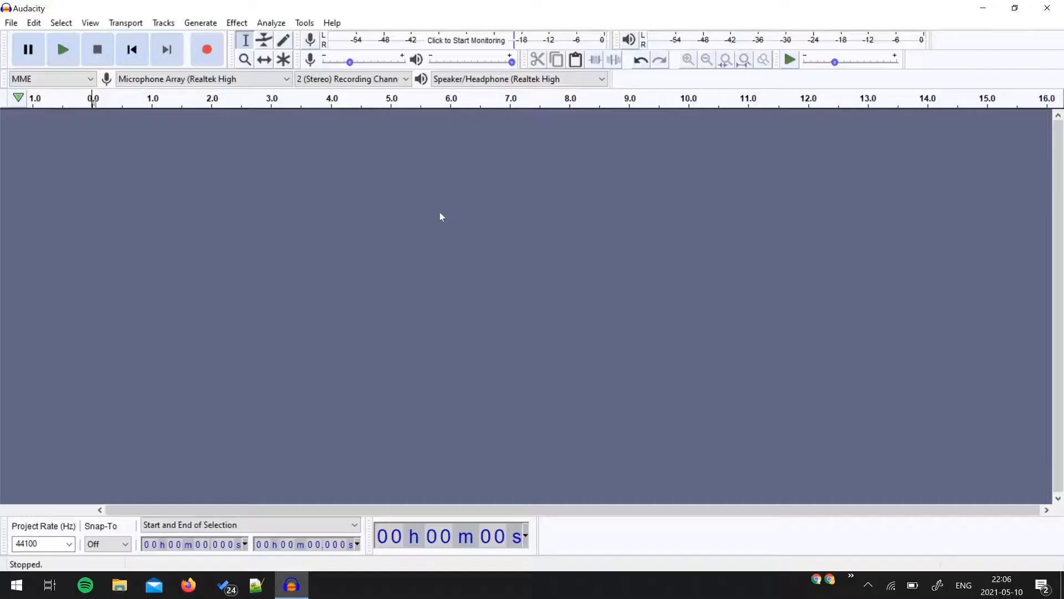
mouse_move(414, 163)
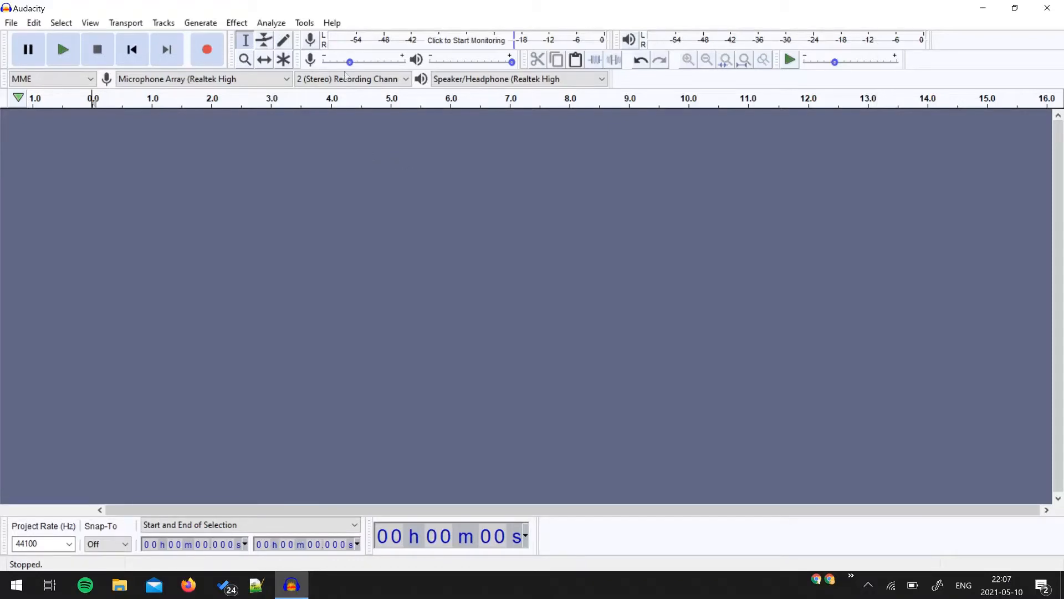
View Audacity's version and credits information from the Help menu, then dismiss it
left_click(331, 23)
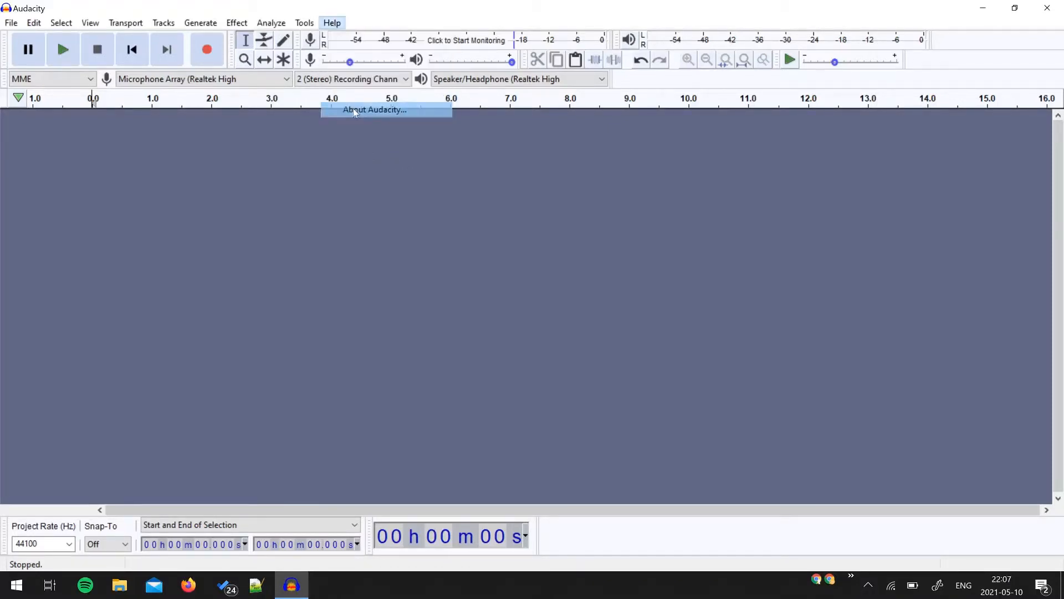
left_click(375, 109)
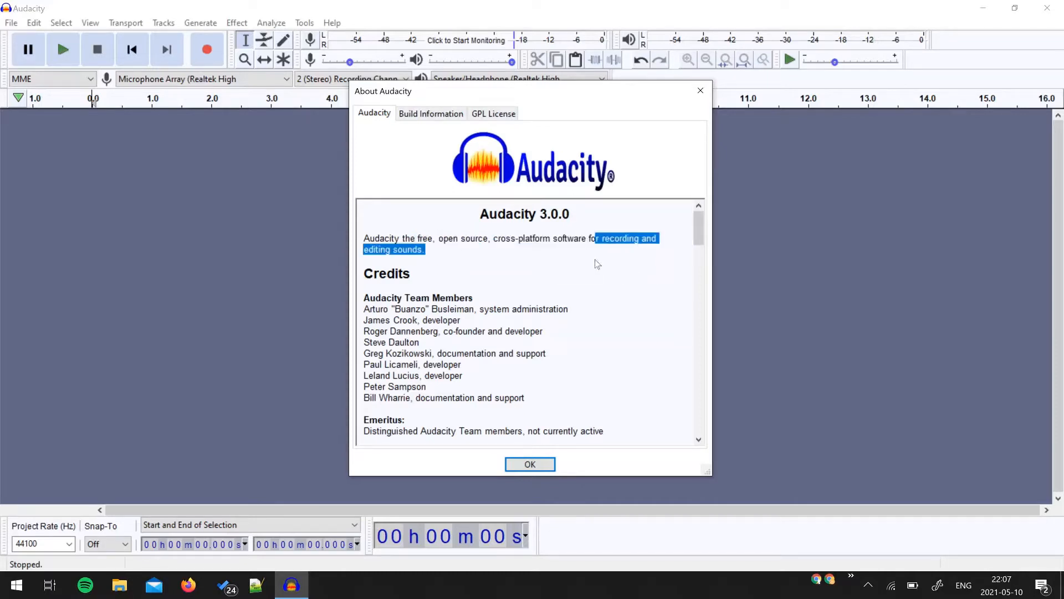
left_click(529, 463)
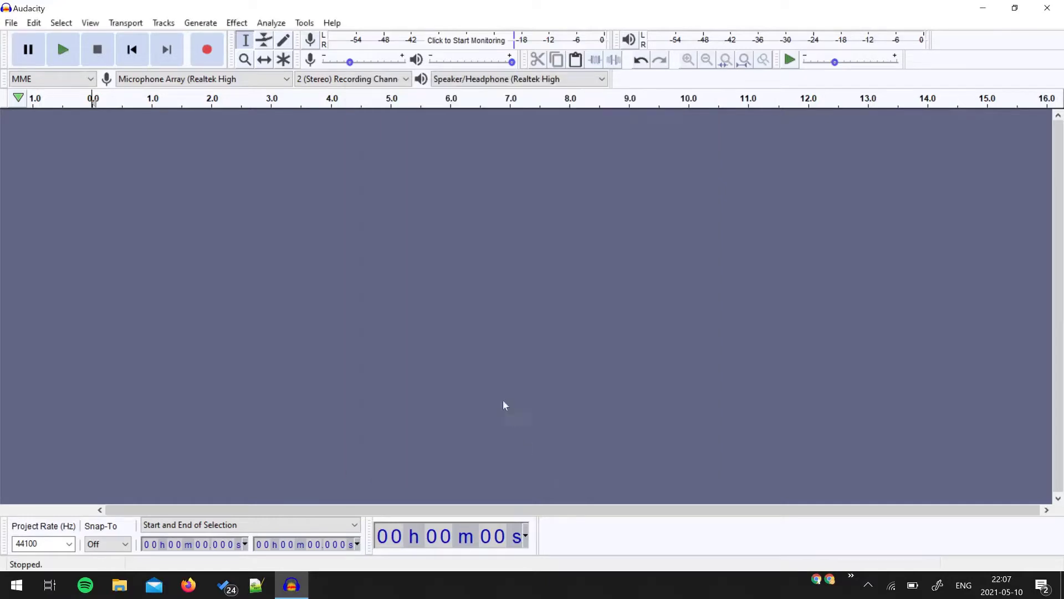
mouse_move(378, 299)
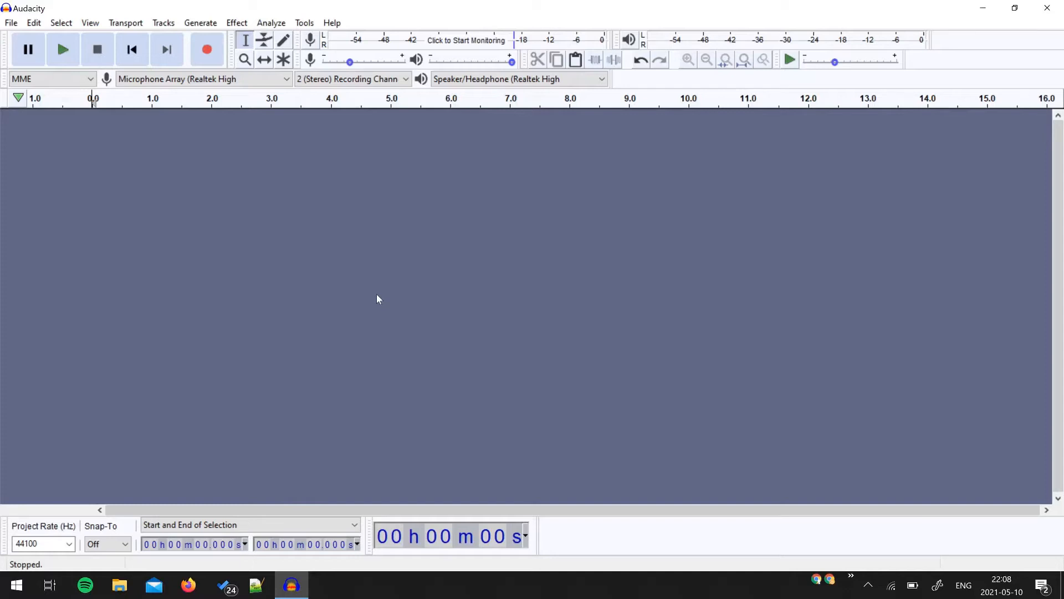
mouse_move(522, 256)
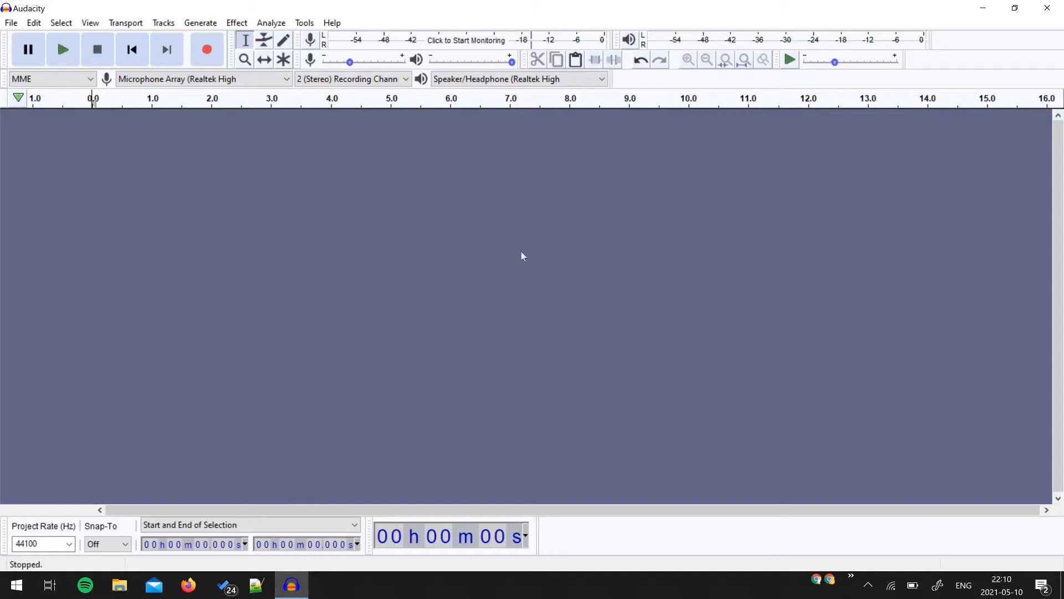
mouse_move(359, 245)
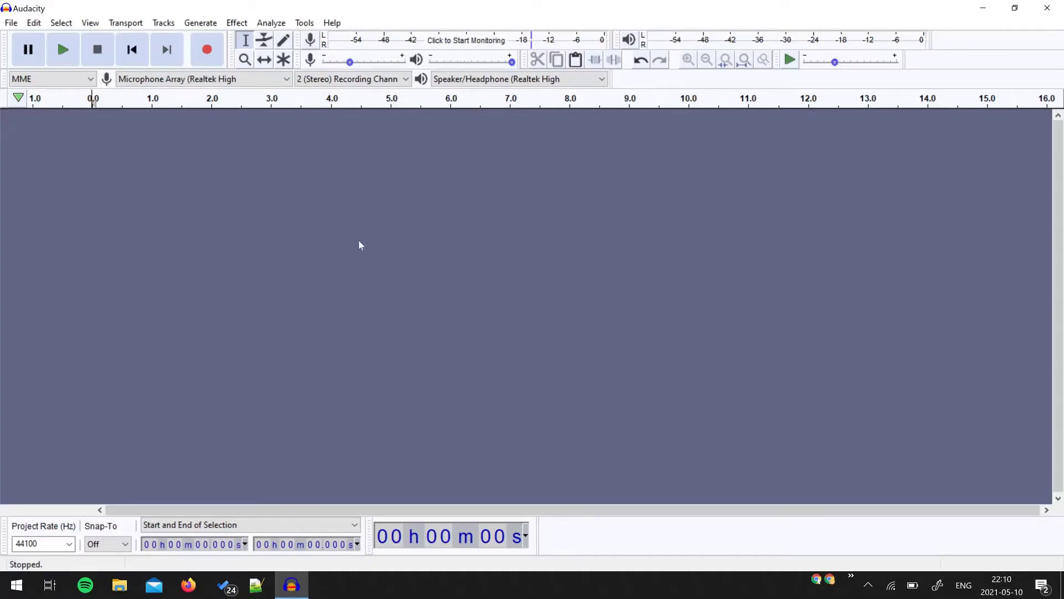
mouse_move(351, 240)
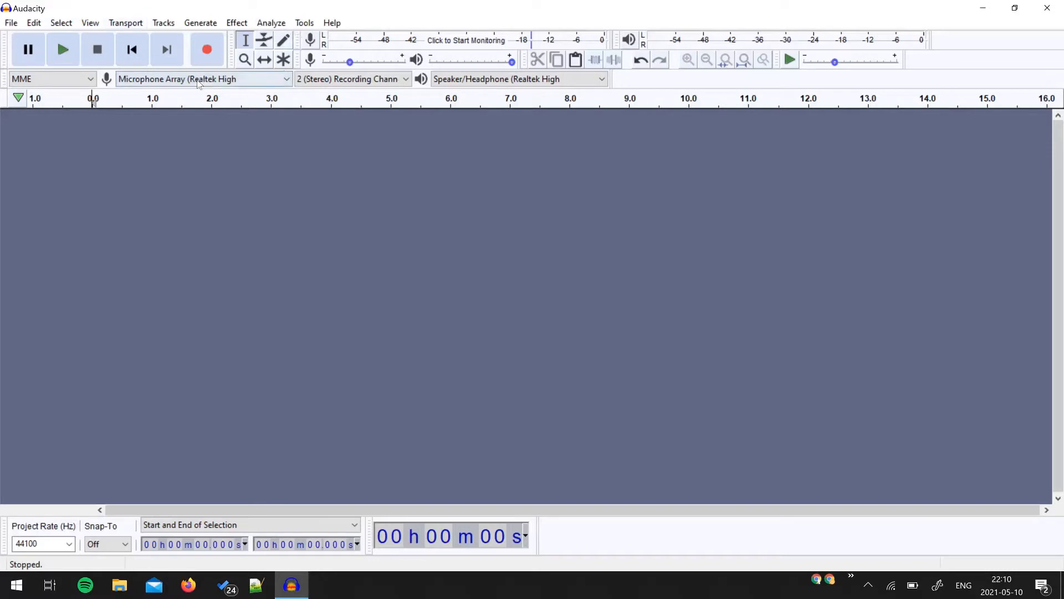
mouse_move(614, 236)
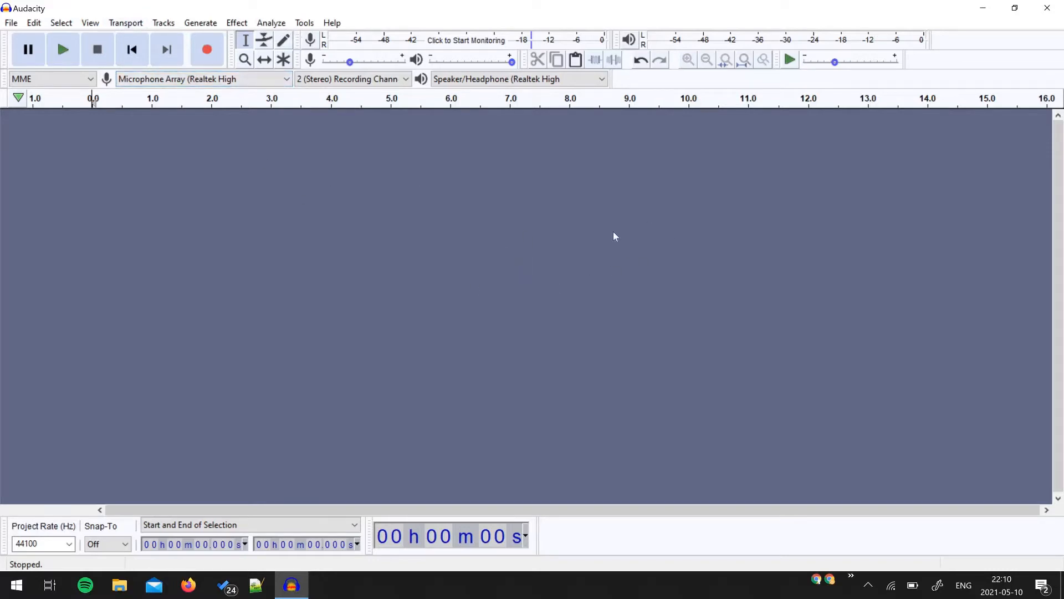
mouse_move(439, 231)
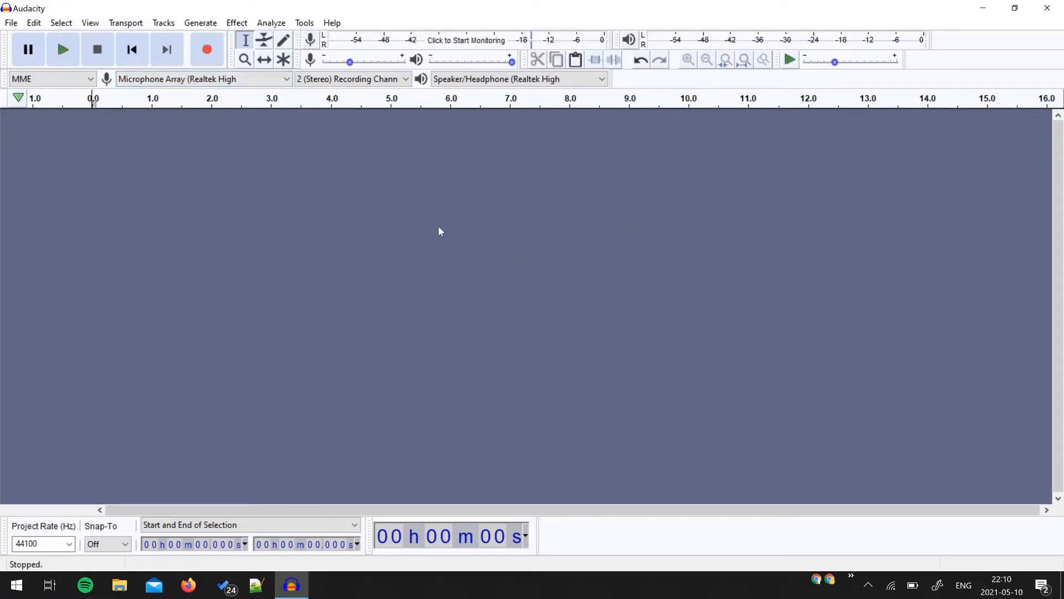
mouse_move(376, 186)
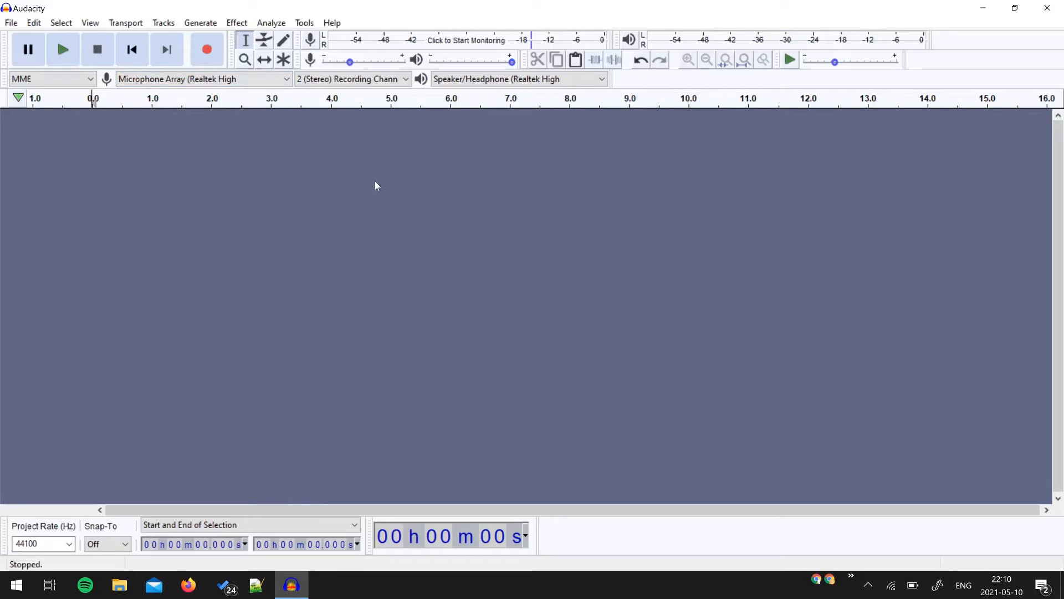
mouse_move(226, 142)
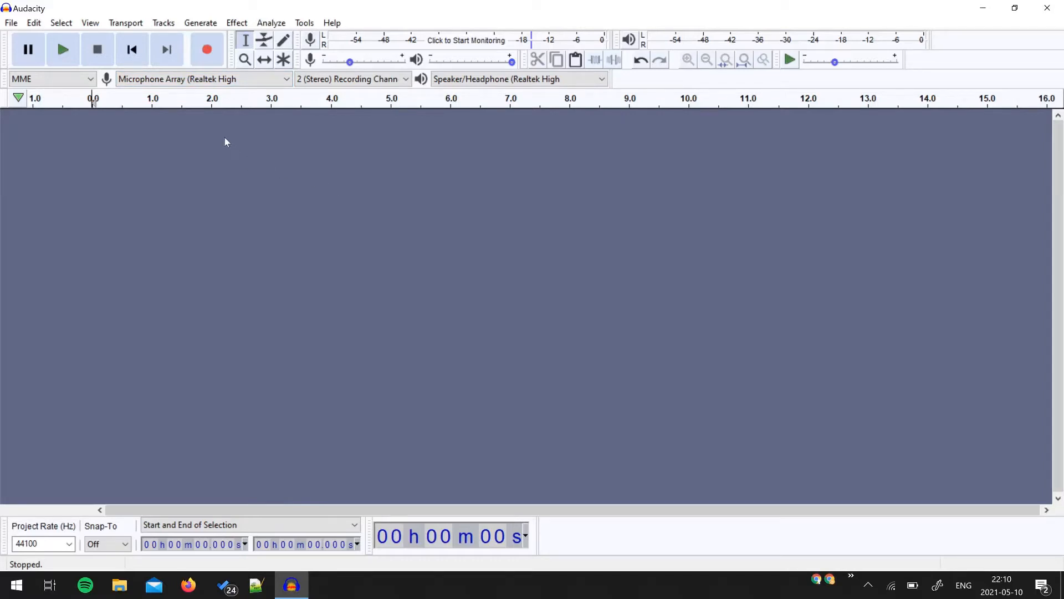
mouse_move(333, 186)
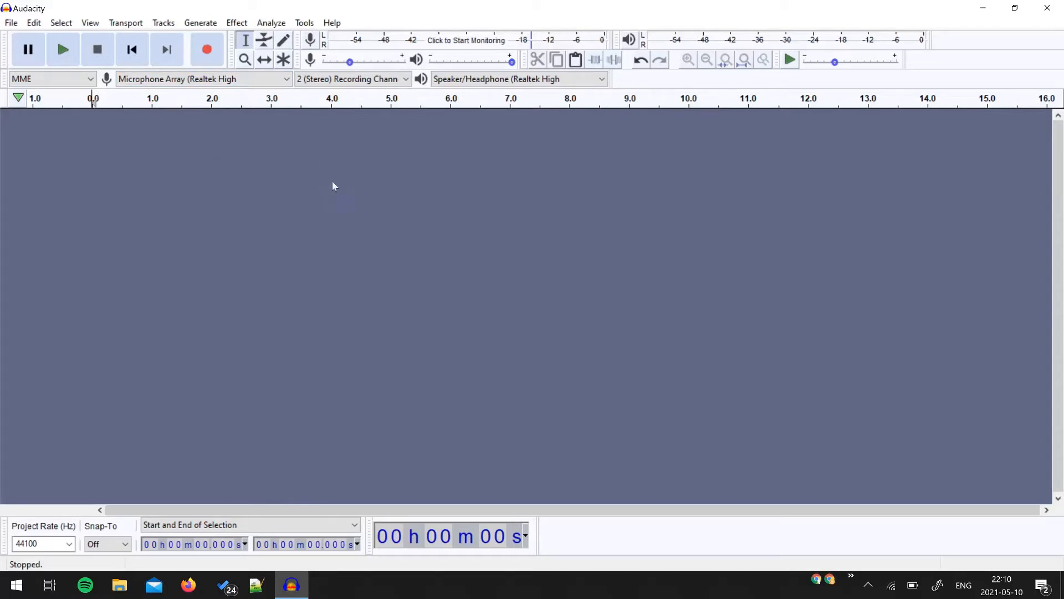
mouse_move(252, 191)
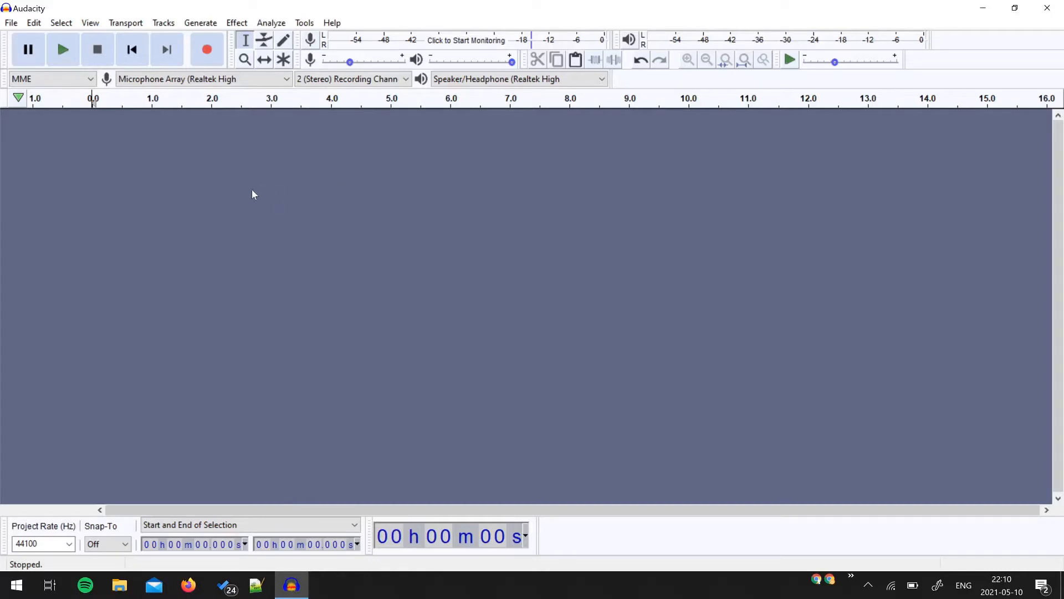
mouse_move(222, 209)
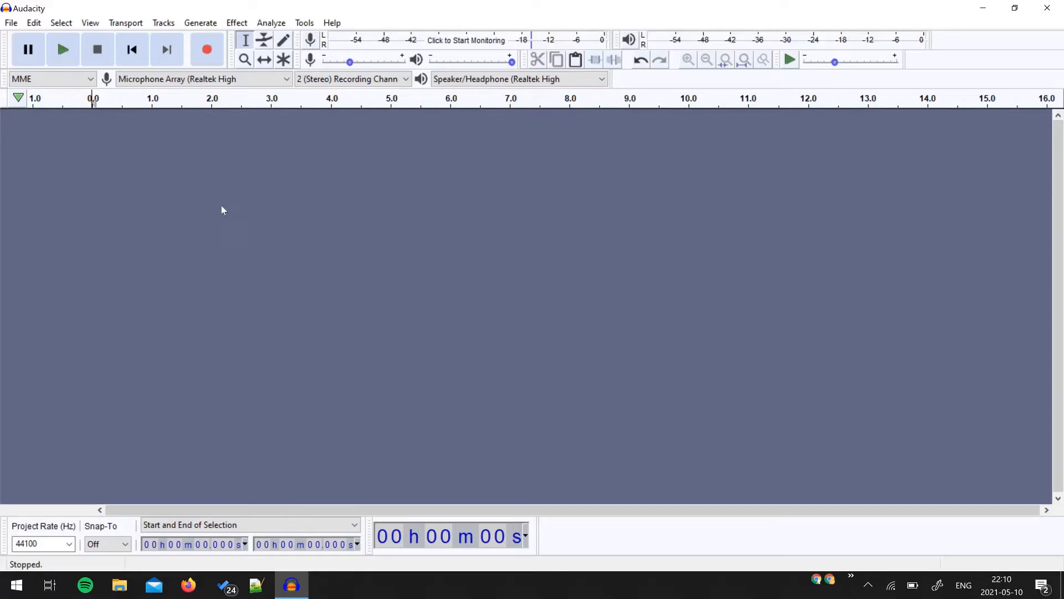
mouse_move(227, 102)
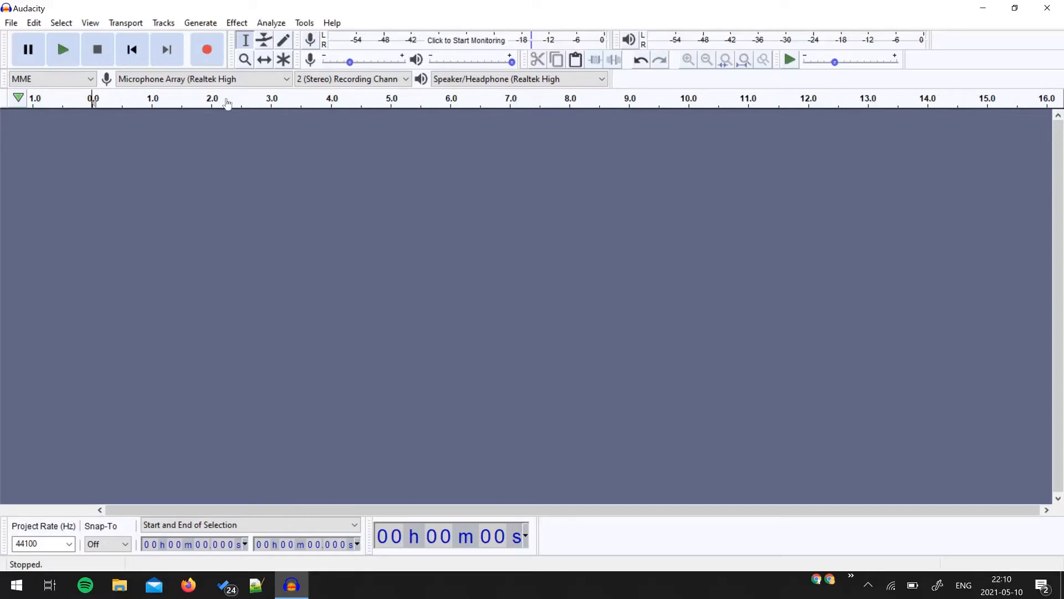
mouse_move(207, 49)
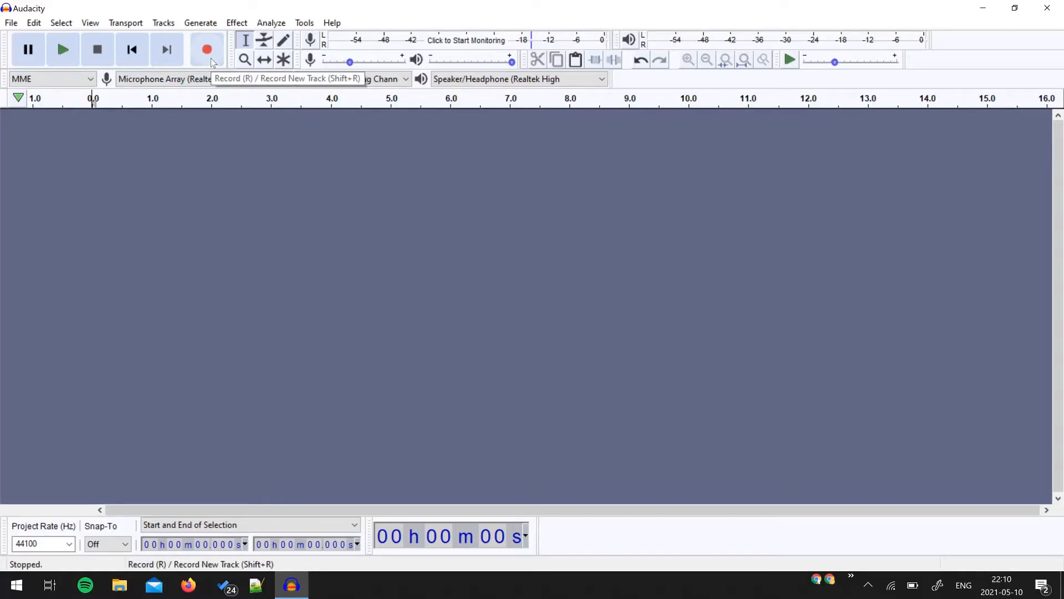
mouse_move(225, 113)
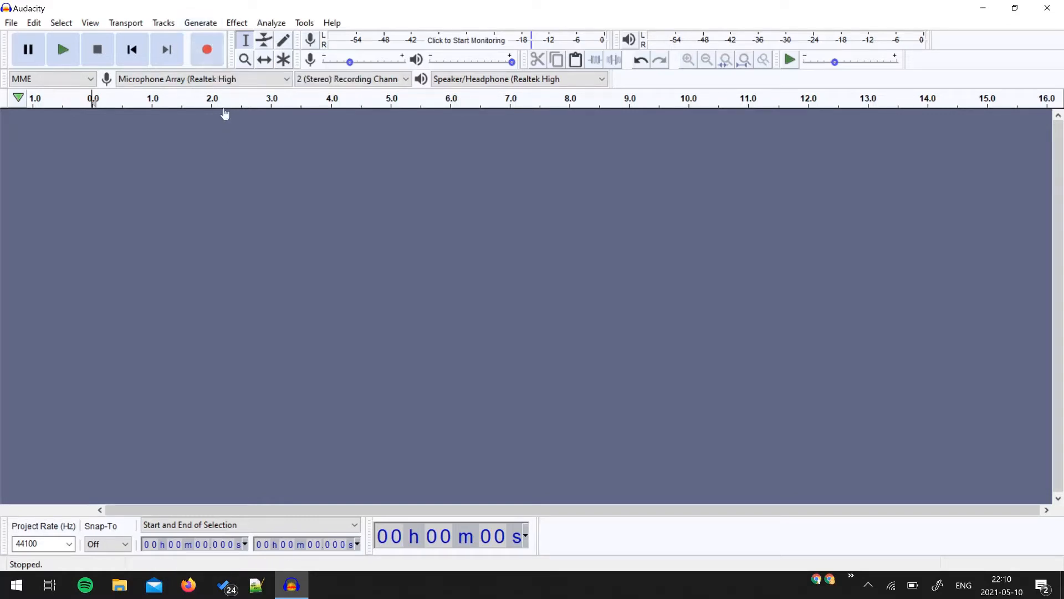
mouse_move(224, 112)
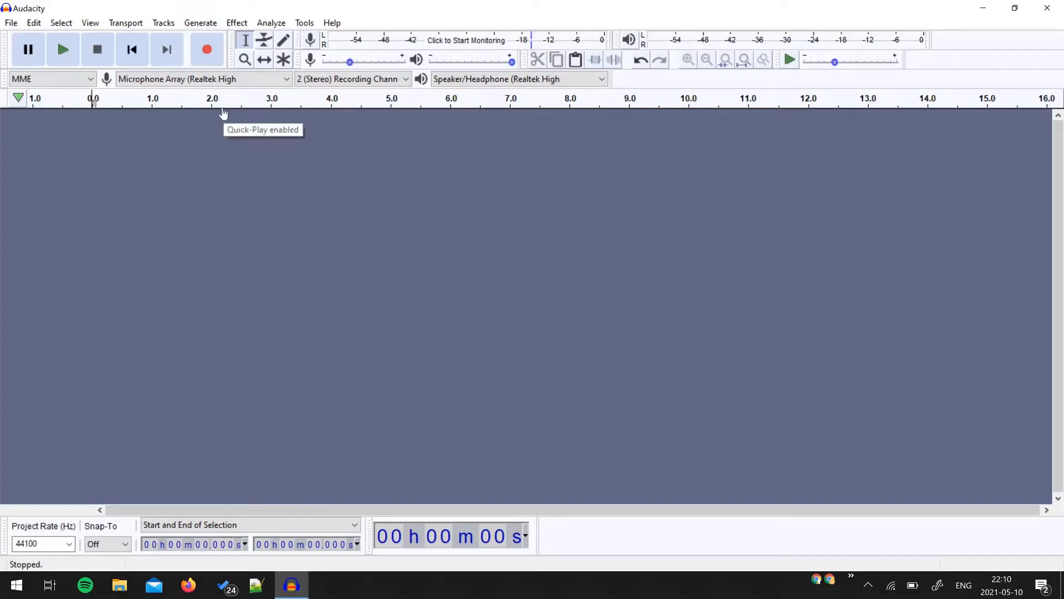
mouse_move(223, 110)
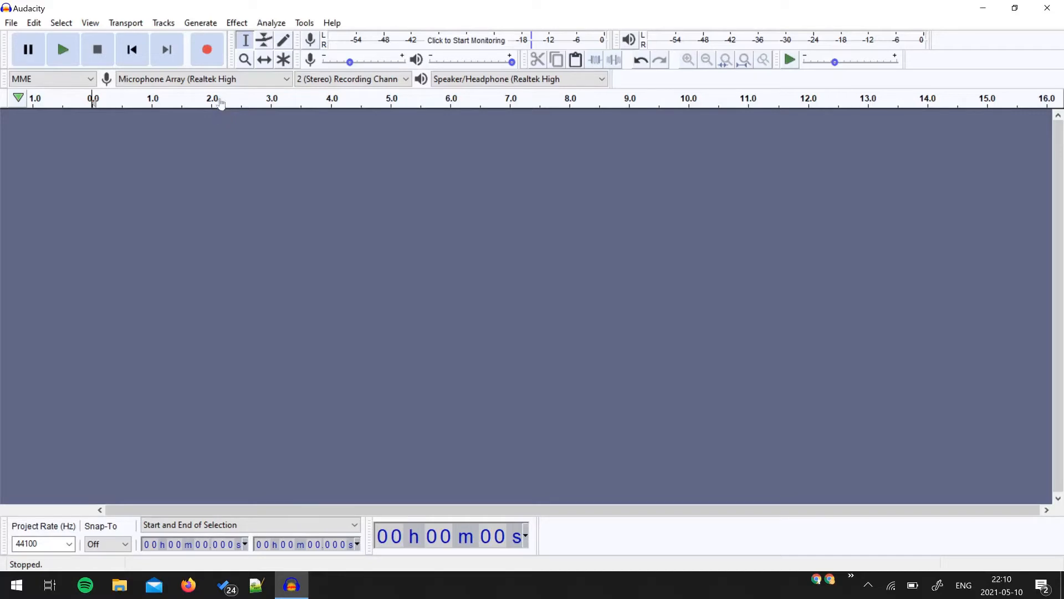
mouse_move(204, 117)
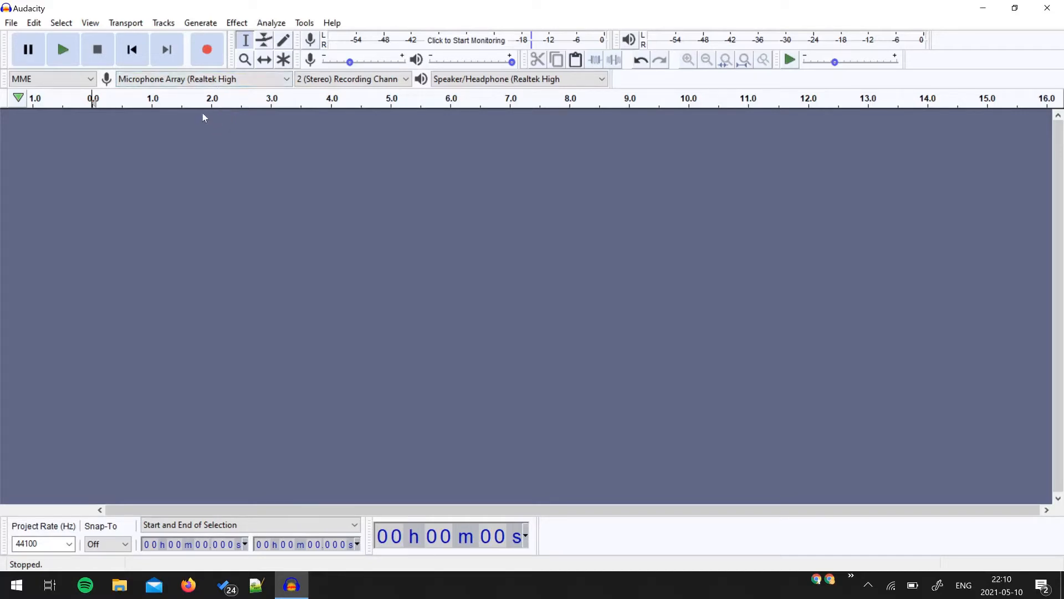
mouse_move(209, 127)
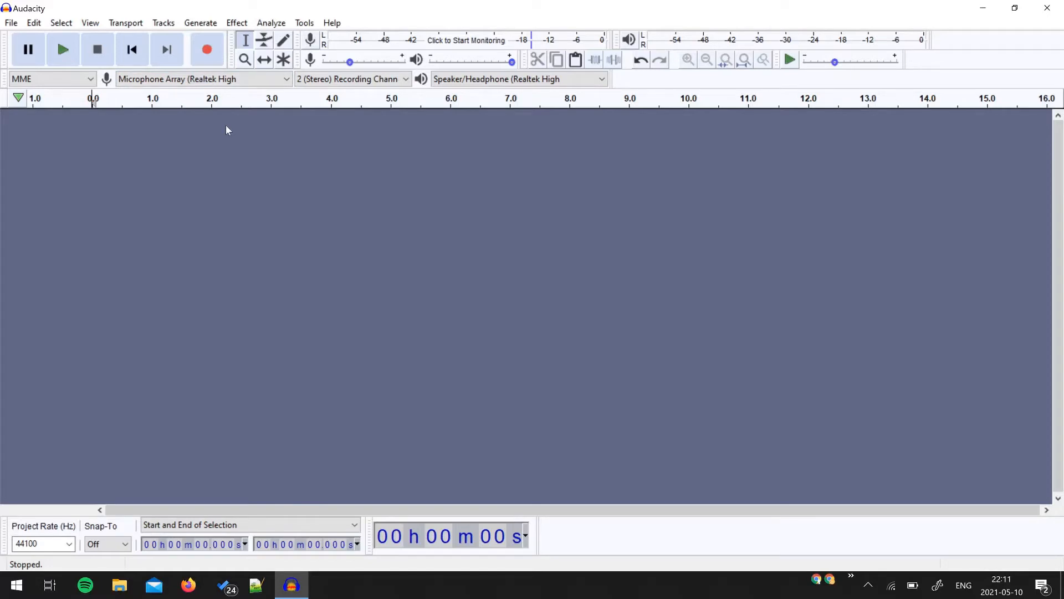
mouse_move(219, 114)
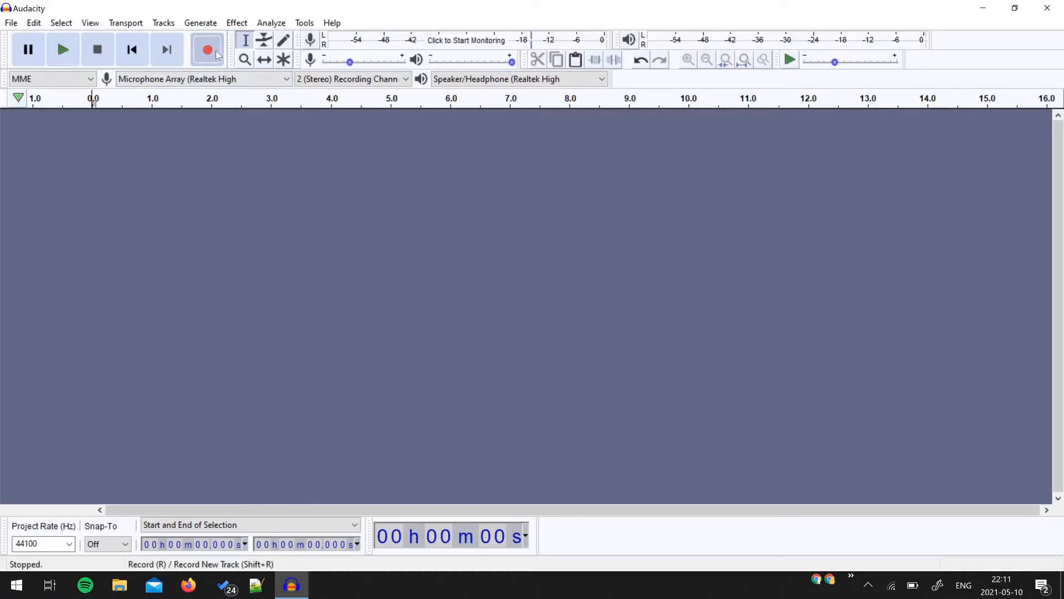
Record a new stereo track of about seven and a half seconds of short sounds and stop
left_click(208, 48)
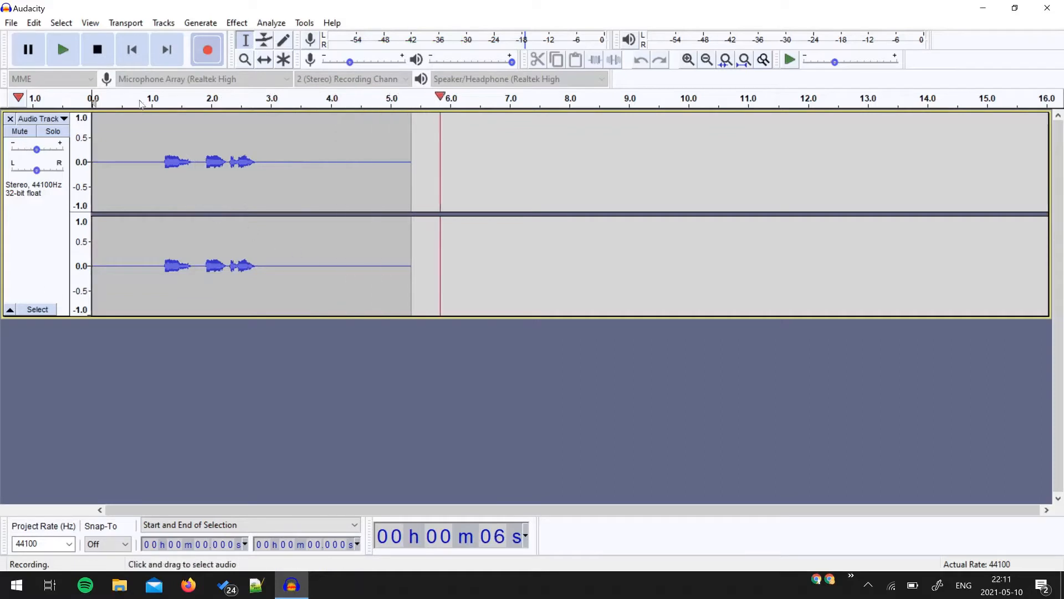
left_click(98, 48)
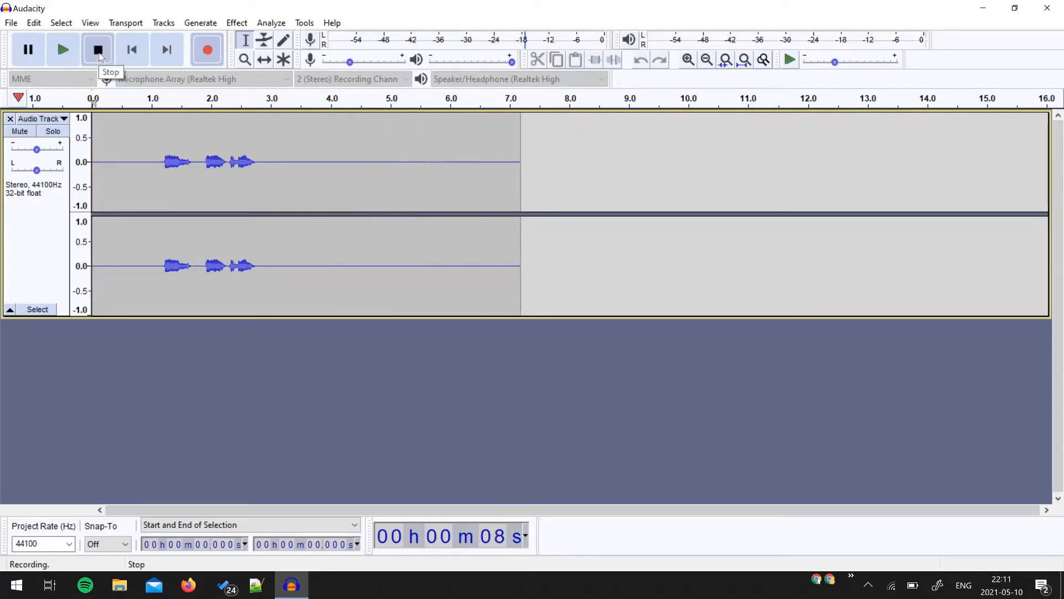
left_click(98, 48)
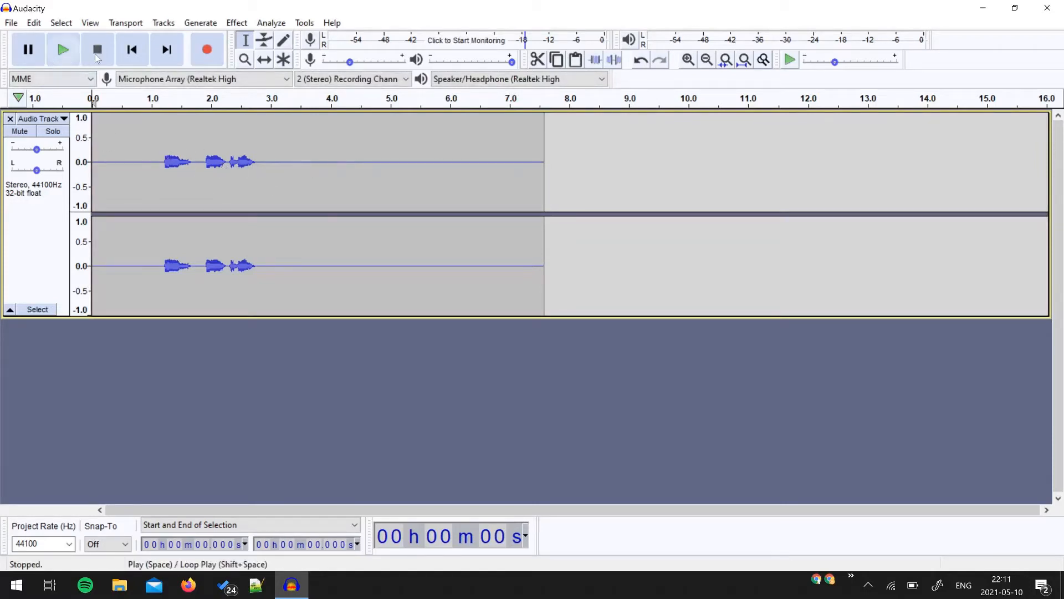
Play back the new 7.576-second recording and stop playback
left_click(62, 49)
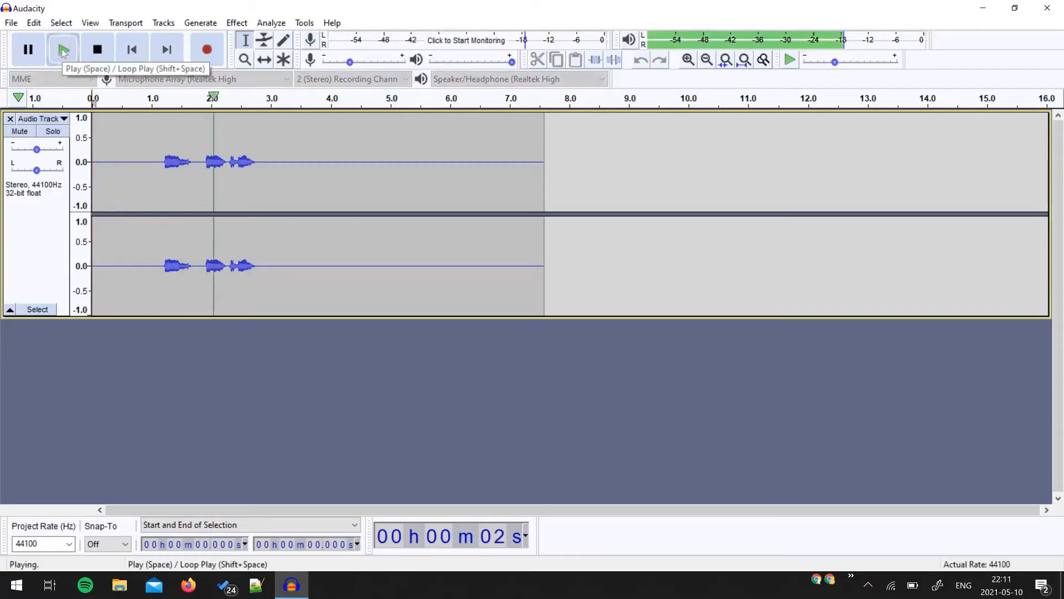
left_click(96, 49)
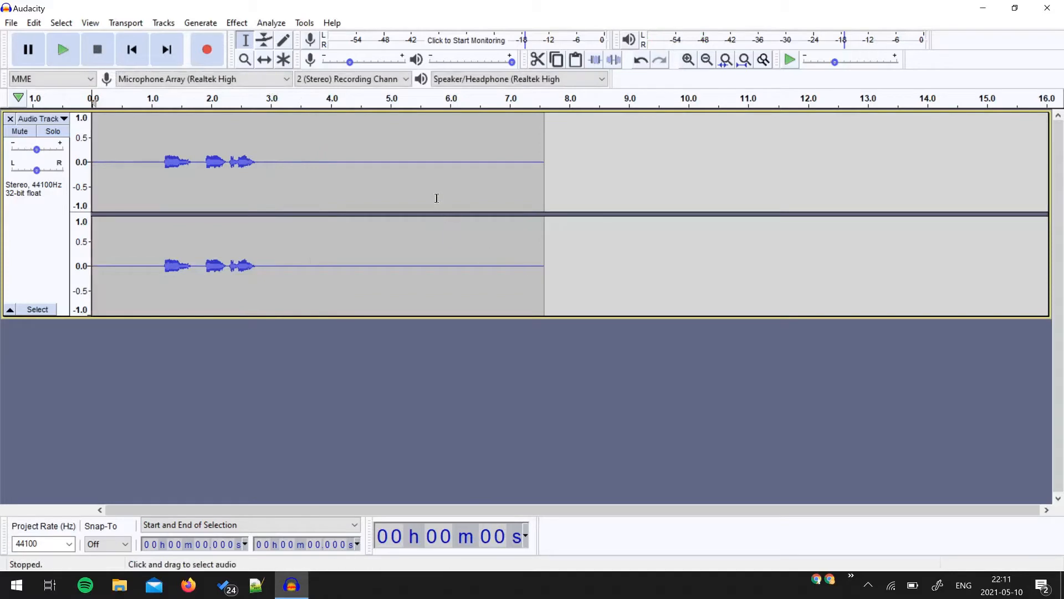
mouse_move(205, 152)
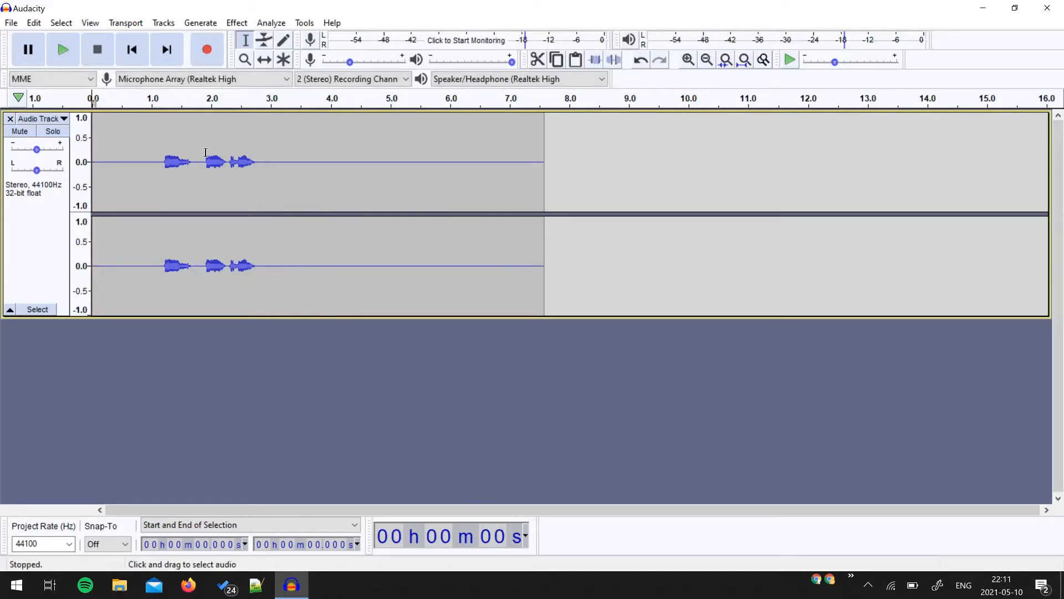
mouse_move(176, 166)
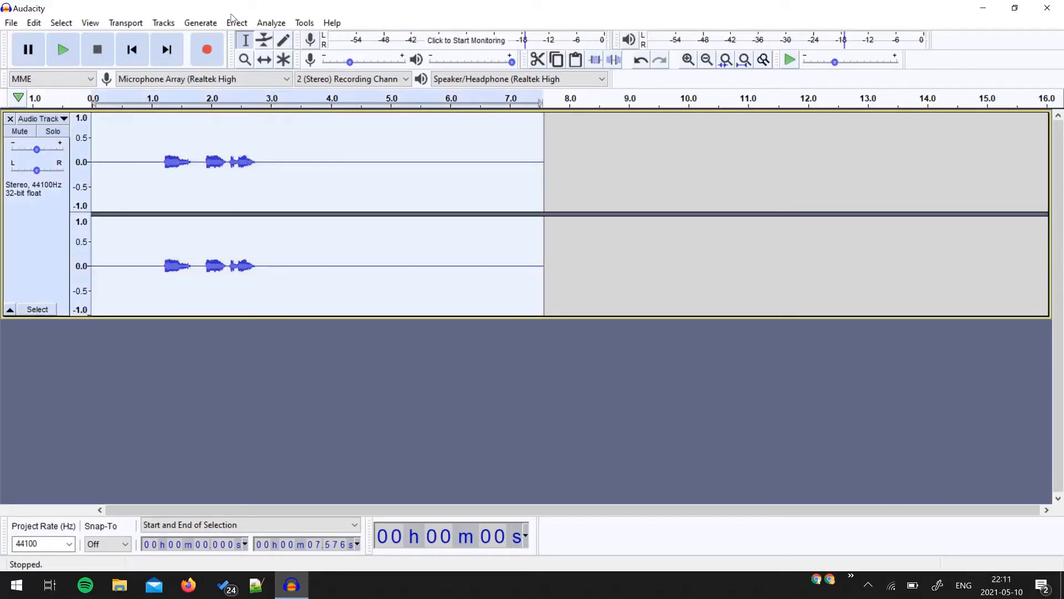
Choose the Repeat effect for the selected 7.576-second clip
left_click(237, 22)
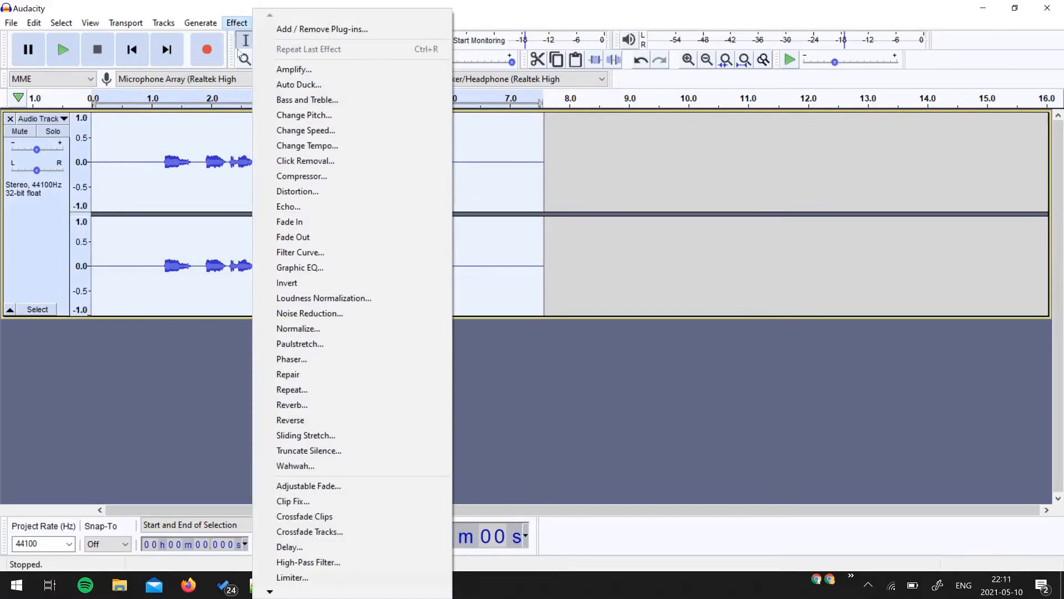
mouse_move(291, 405)
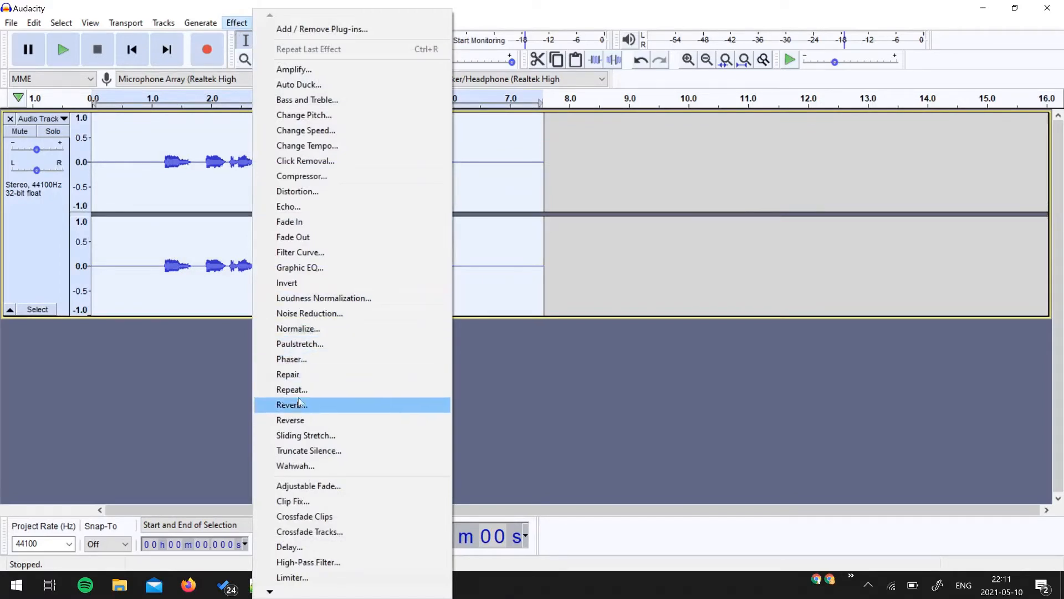
mouse_move(301, 393)
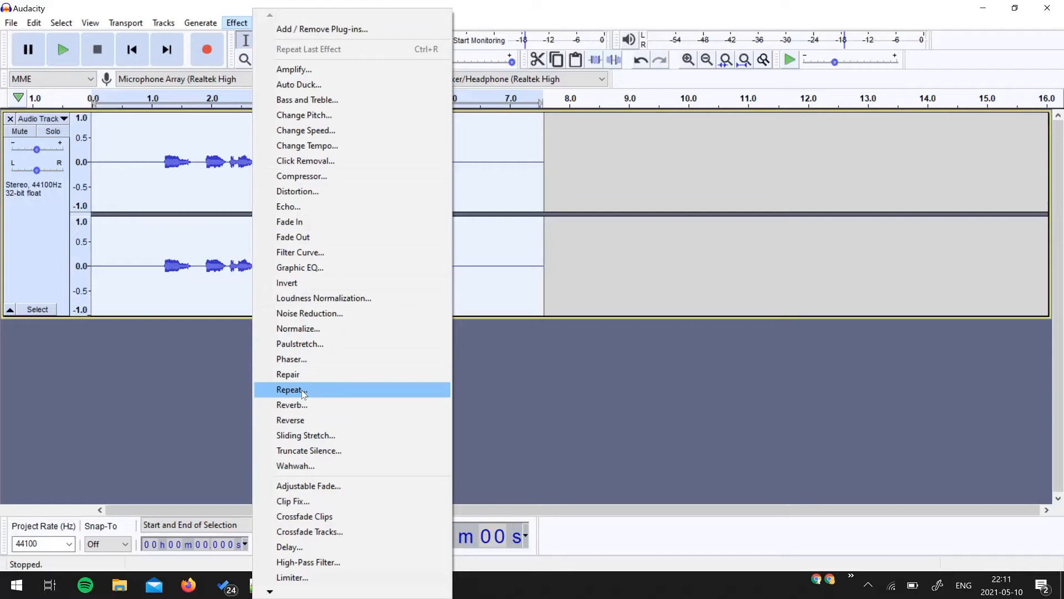
left_click(290, 389)
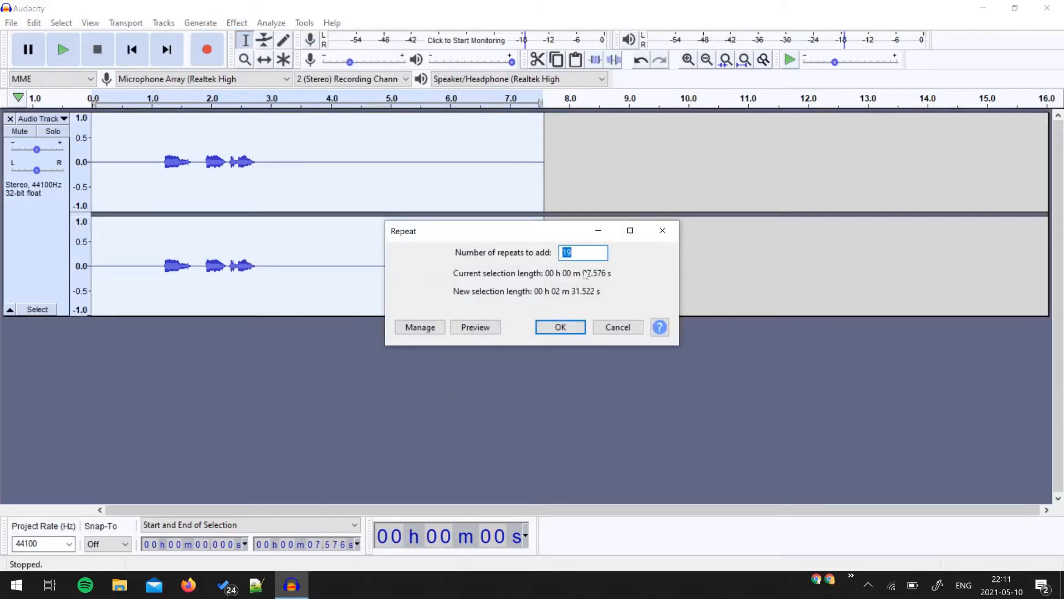
mouse_move(421, 170)
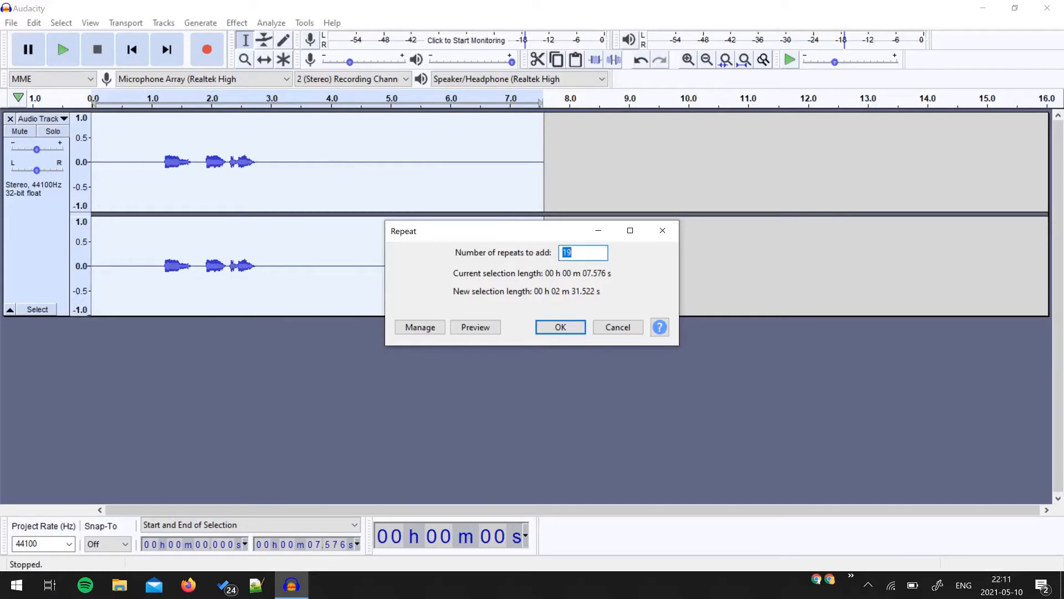
Enter 100 repeats, projecting a new length of 12 m 45.188 s
type("100")
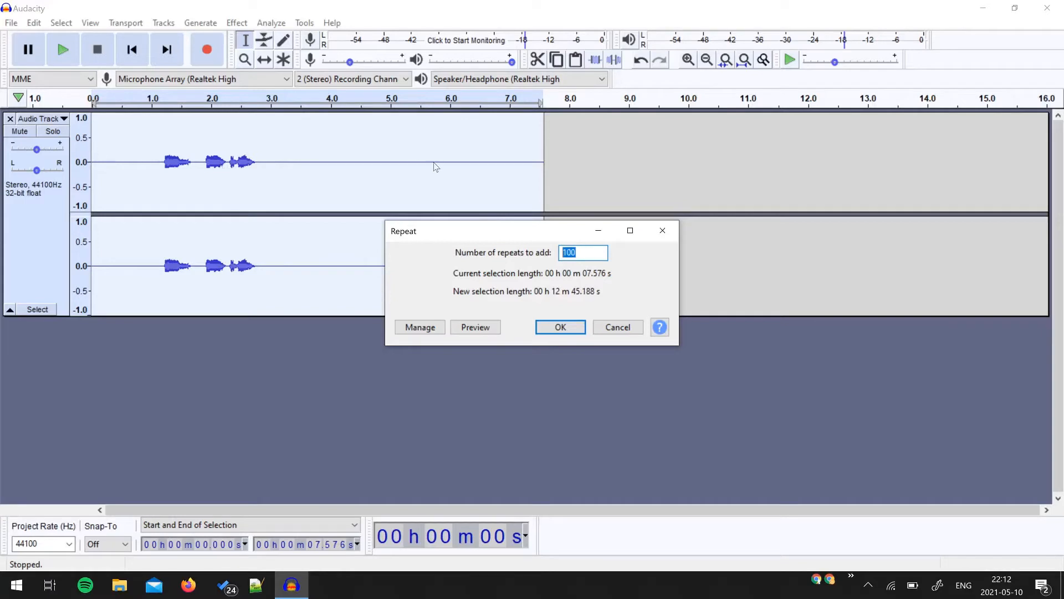
mouse_move(501, 110)
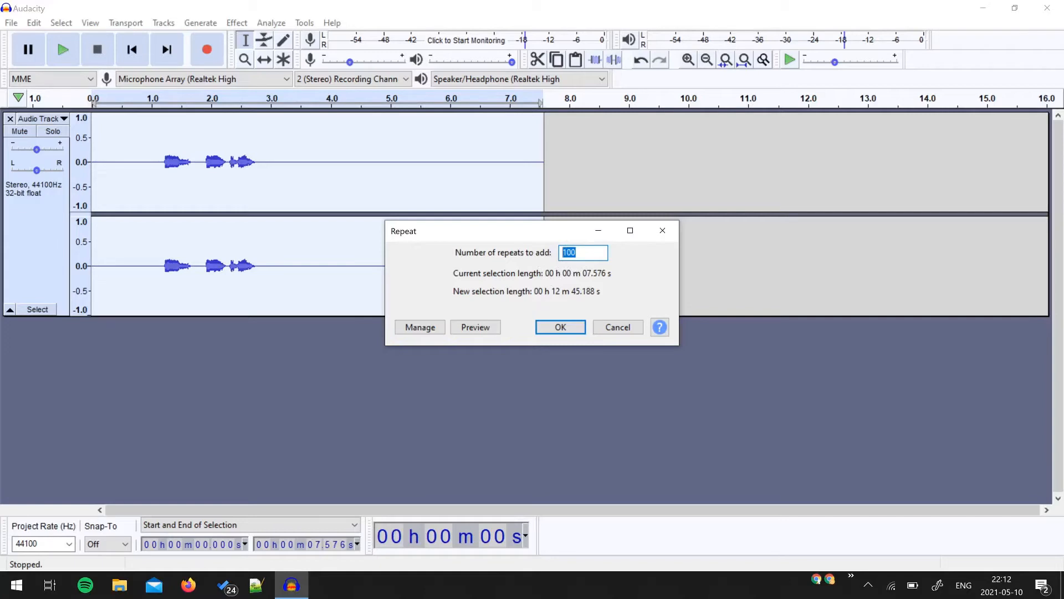
mouse_move(555, 297)
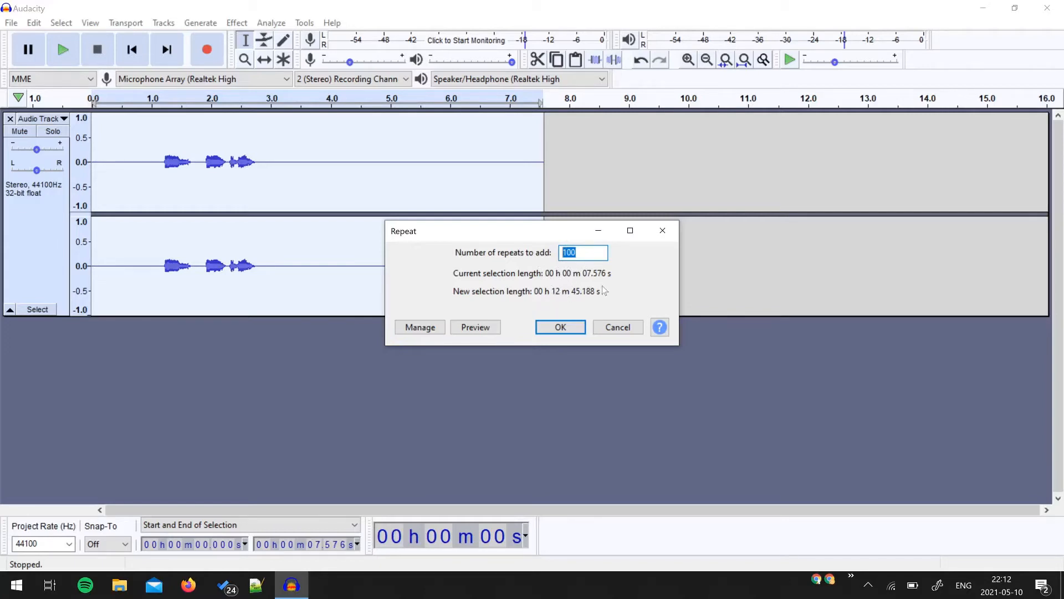
mouse_move(516, 284)
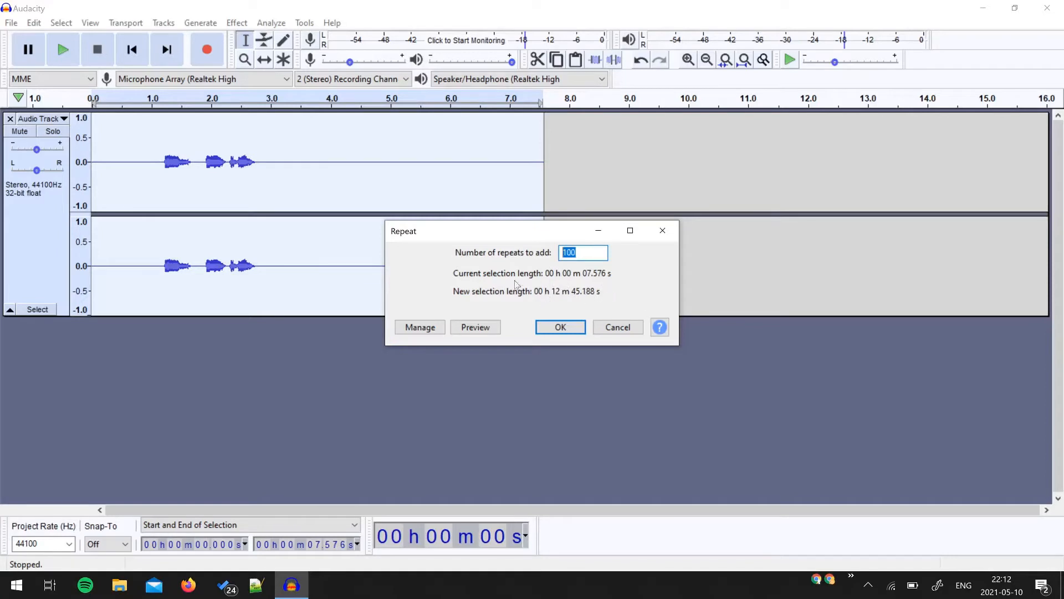
mouse_move(597, 302)
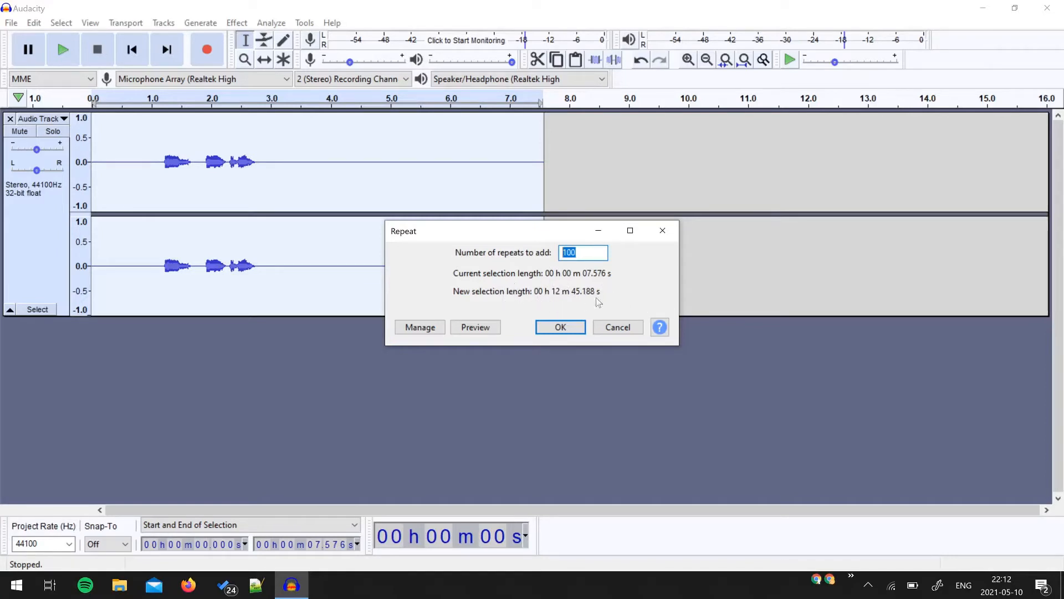
mouse_move(561, 307)
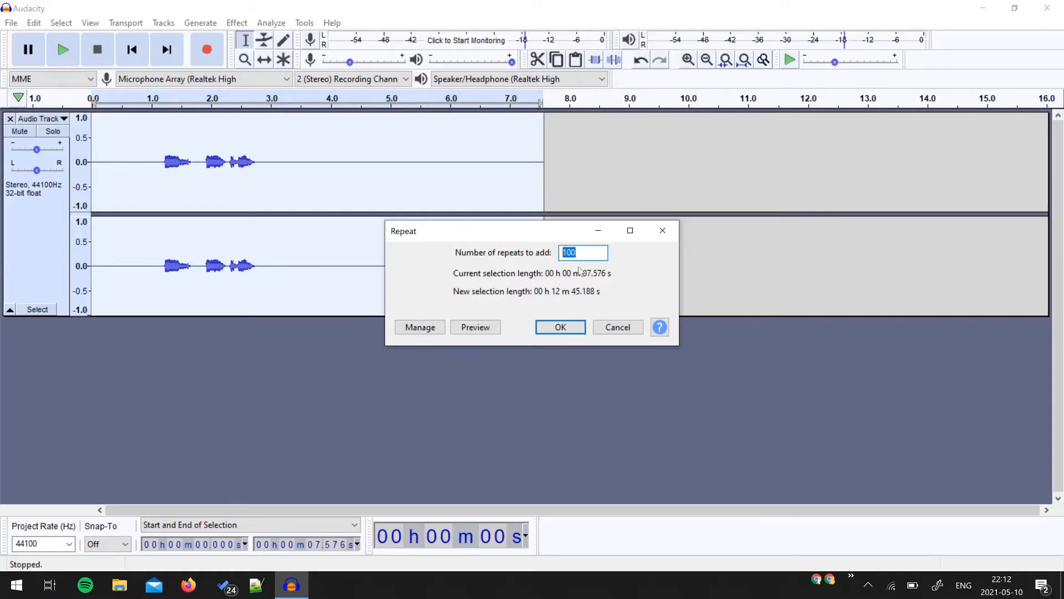
mouse_move(579, 280)
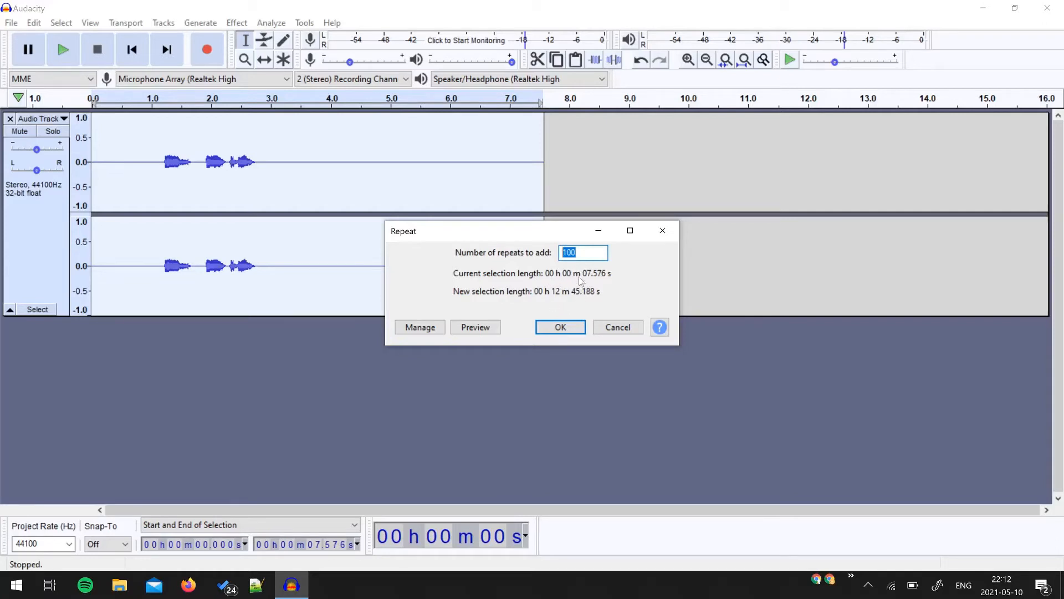
mouse_move(558, 265)
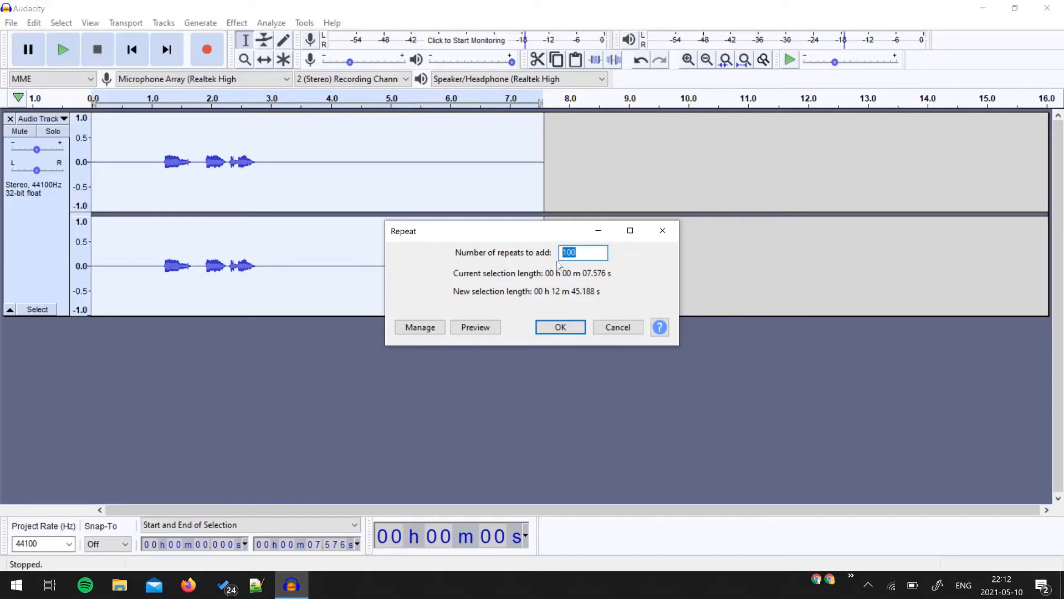
mouse_move(536, 246)
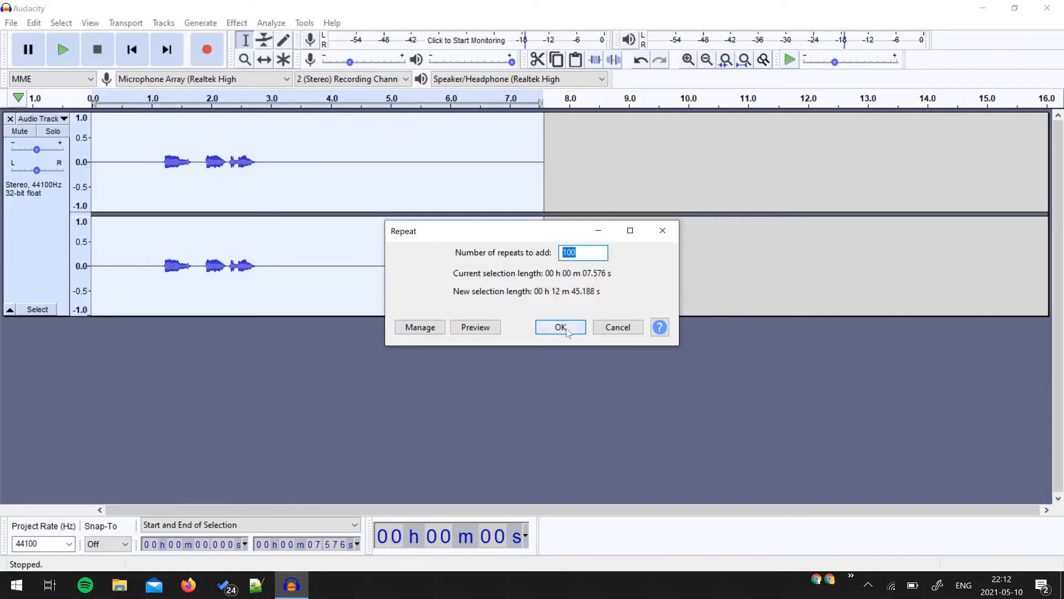
Apply the 100 repeats extending the track to 12 m 45.188 s, then preview part of it
left_click(559, 327)
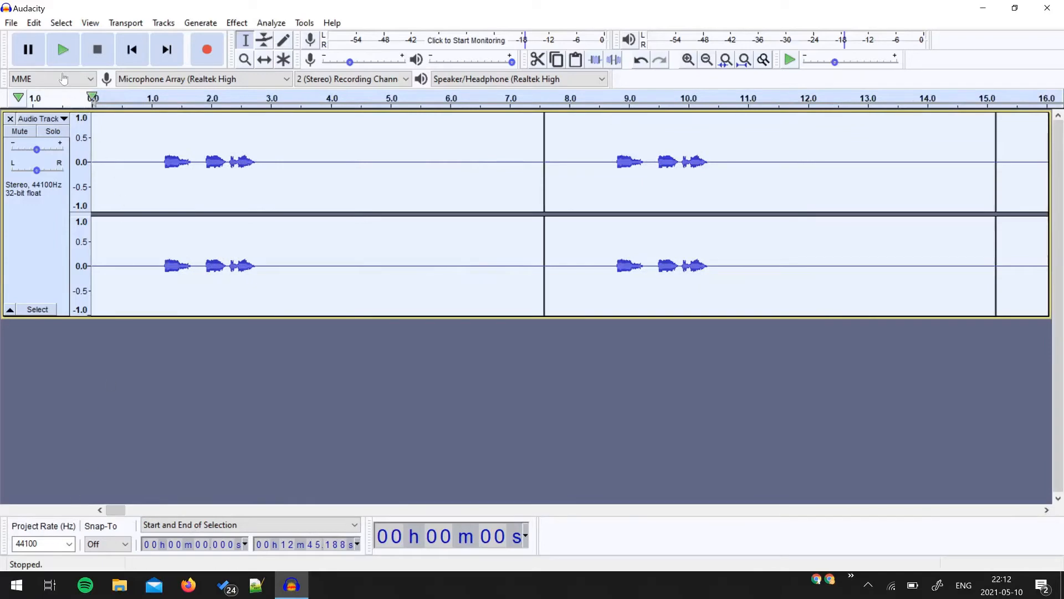
left_click(62, 49)
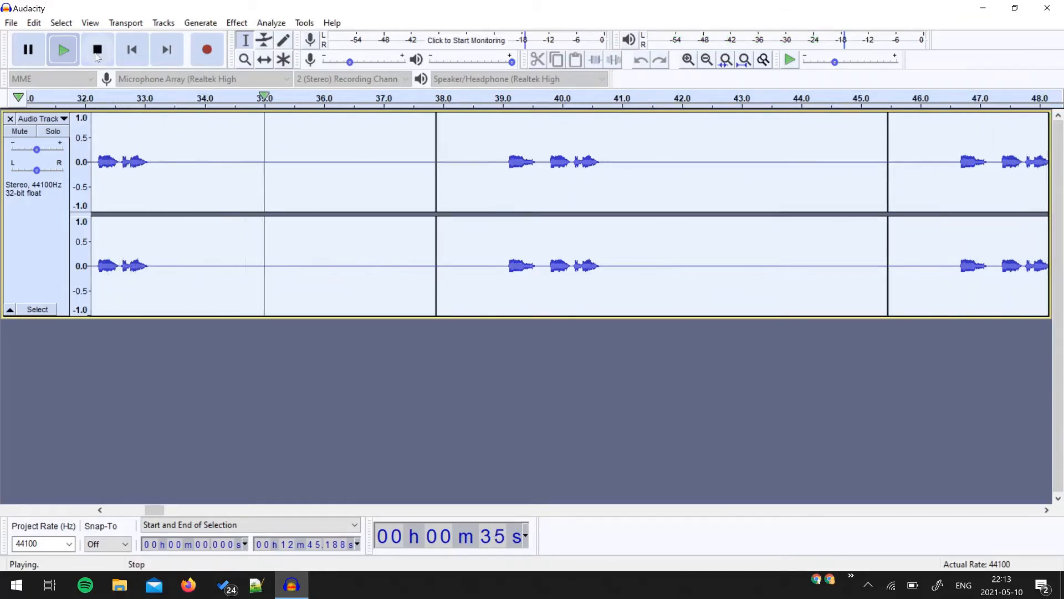
left_click(97, 49)
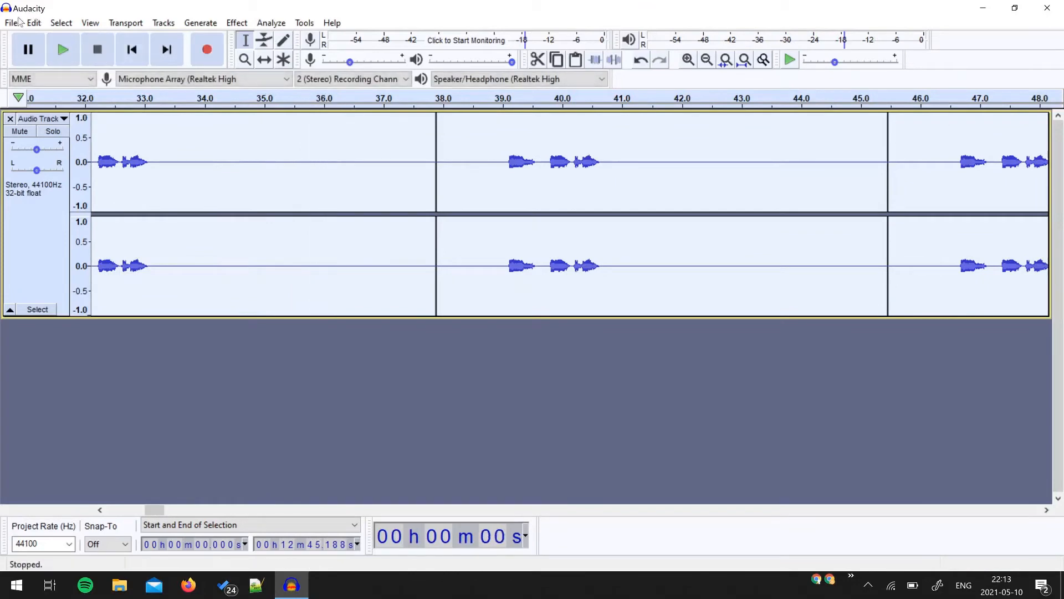
Show the File menu's export choices including MP3, WAV and OGG
left_click(11, 22)
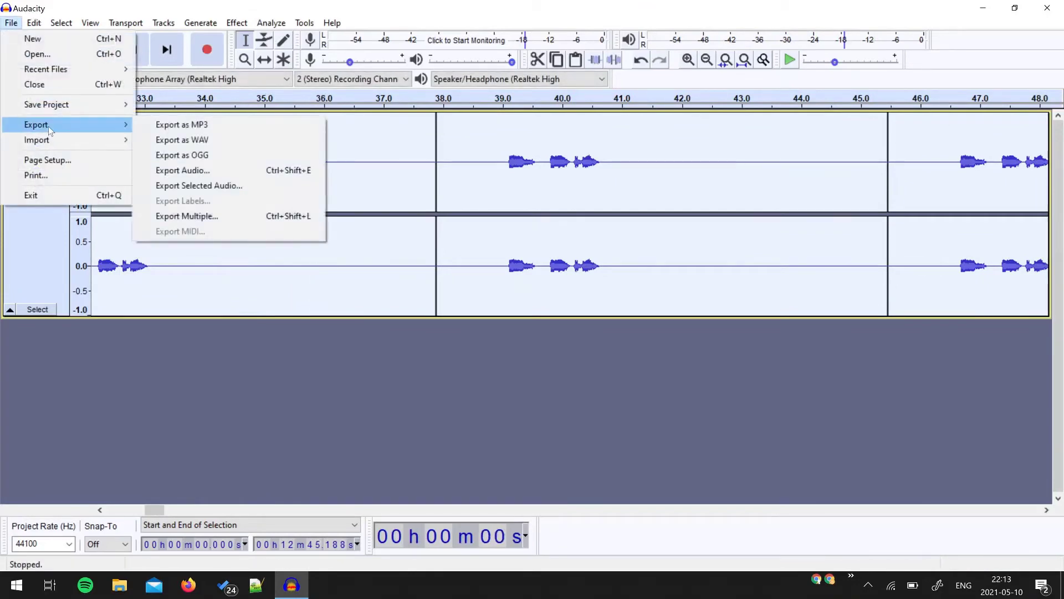
mouse_move(66, 129)
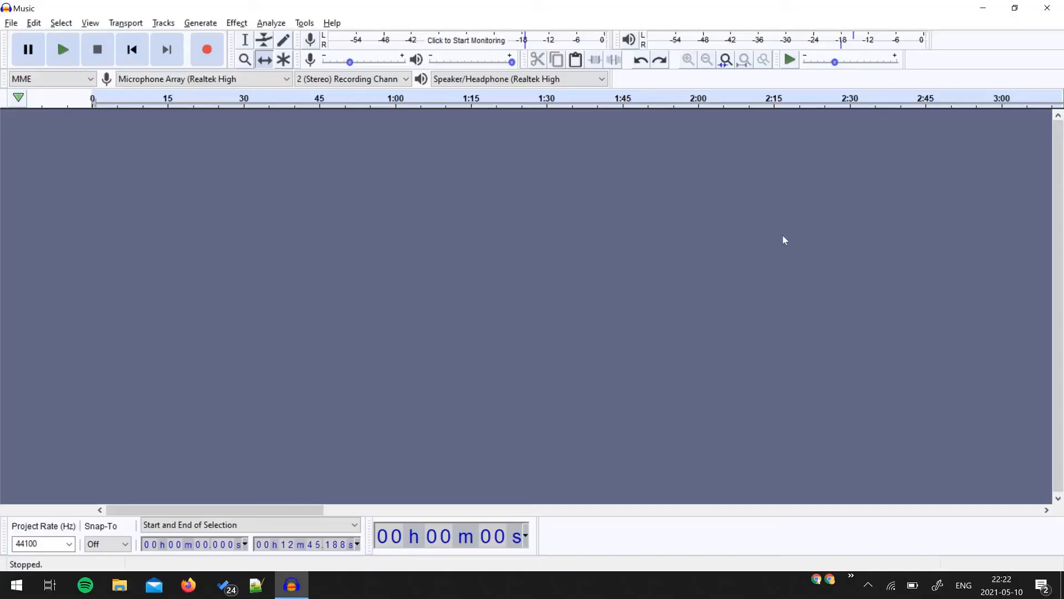
mouse_move(759, 232)
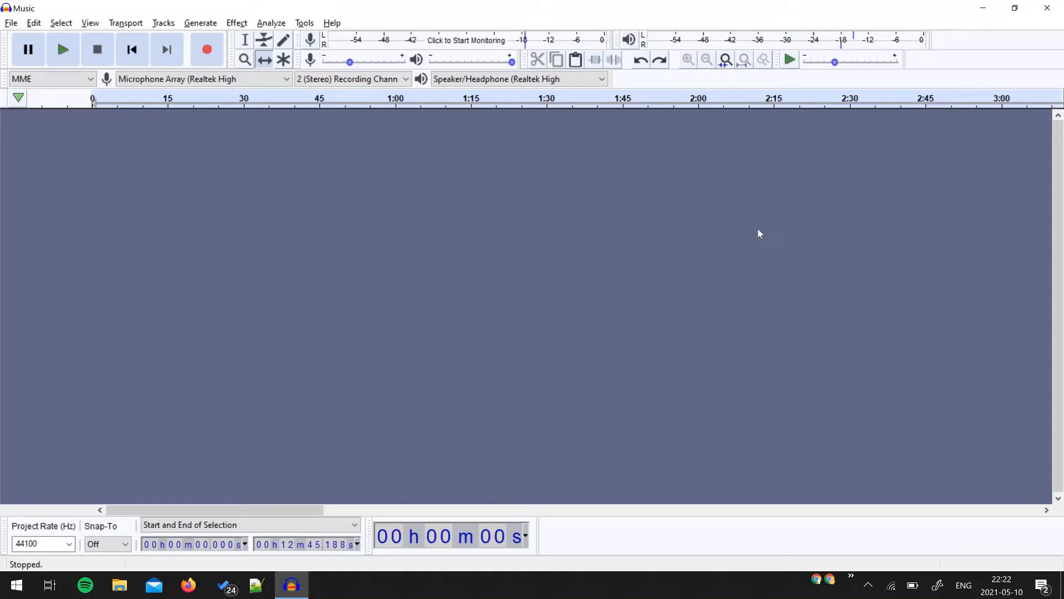
mouse_move(714, 234)
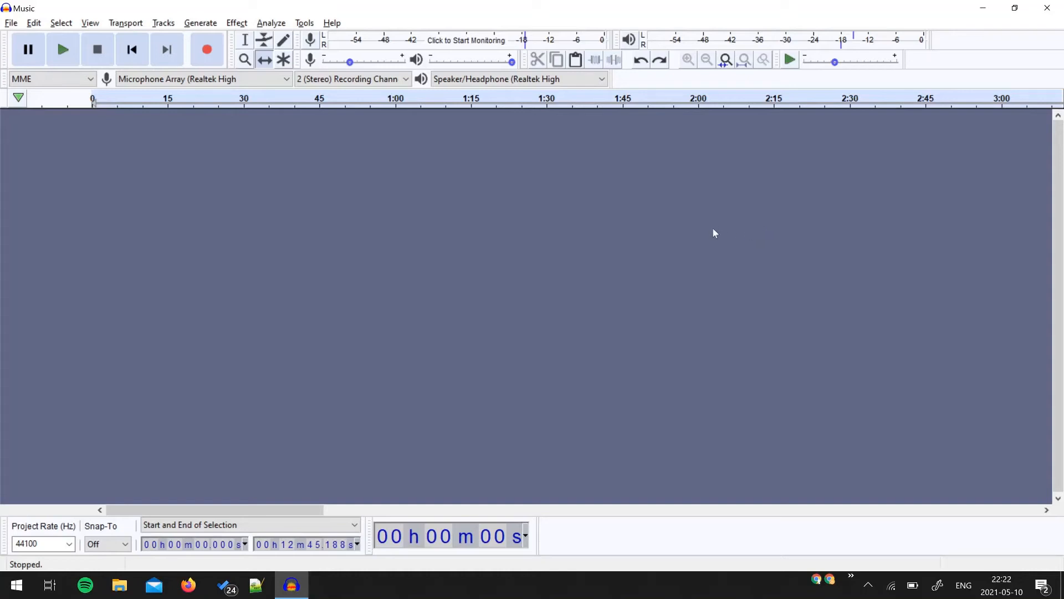
mouse_move(711, 237)
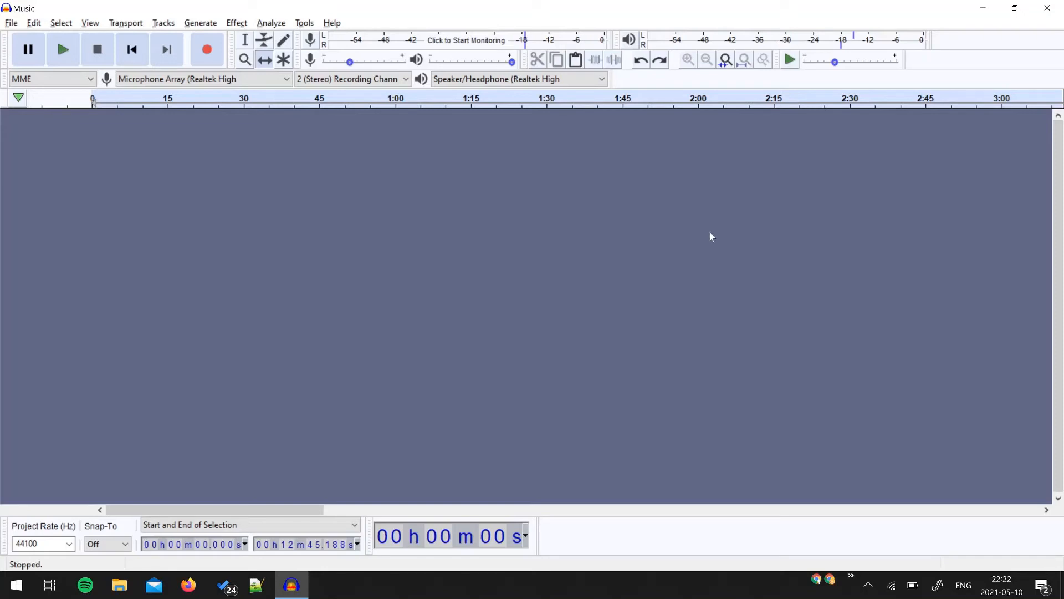
mouse_move(676, 231)
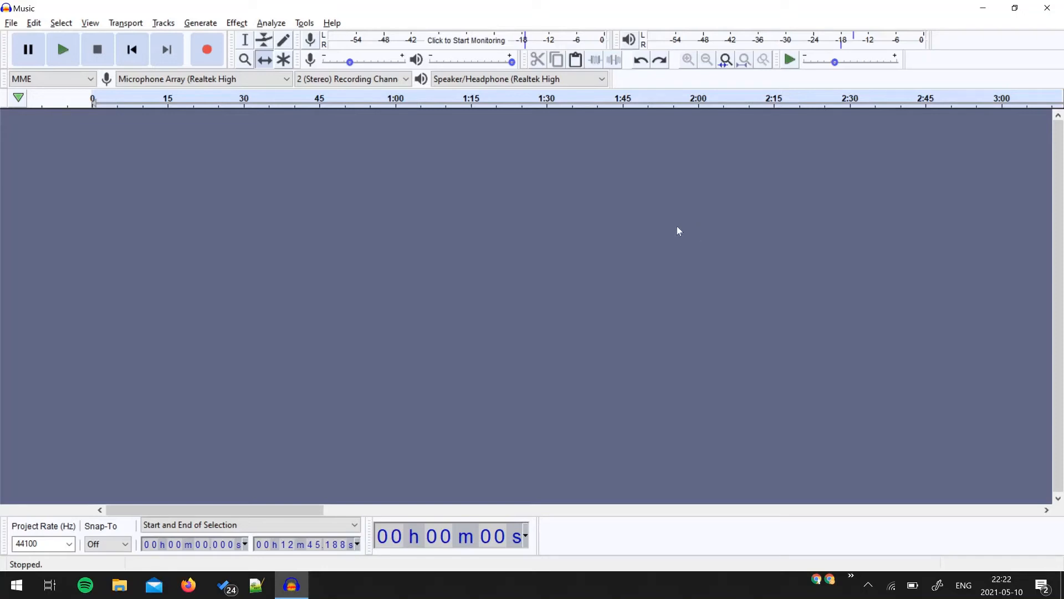
Search '*music*' in Everything and import the found Music.mp3 into Audacity
left_click(325, 584)
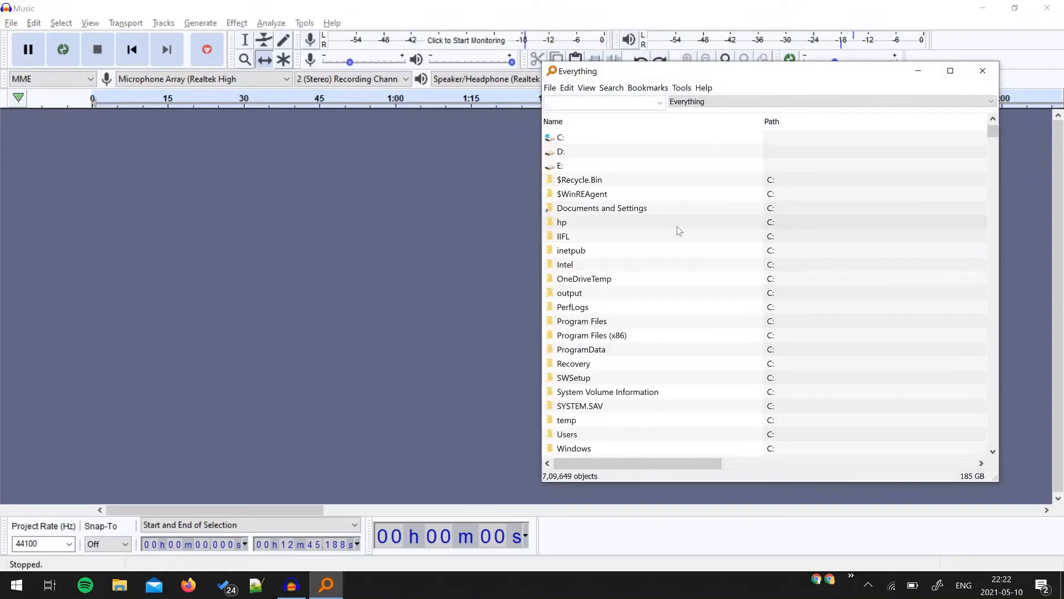
type("*music")
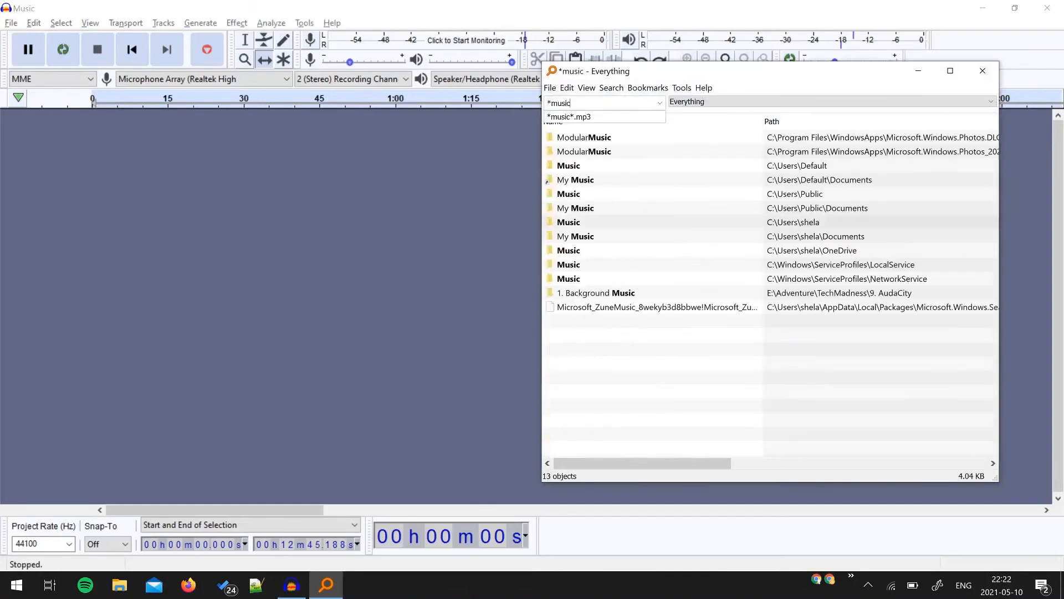
type("*")
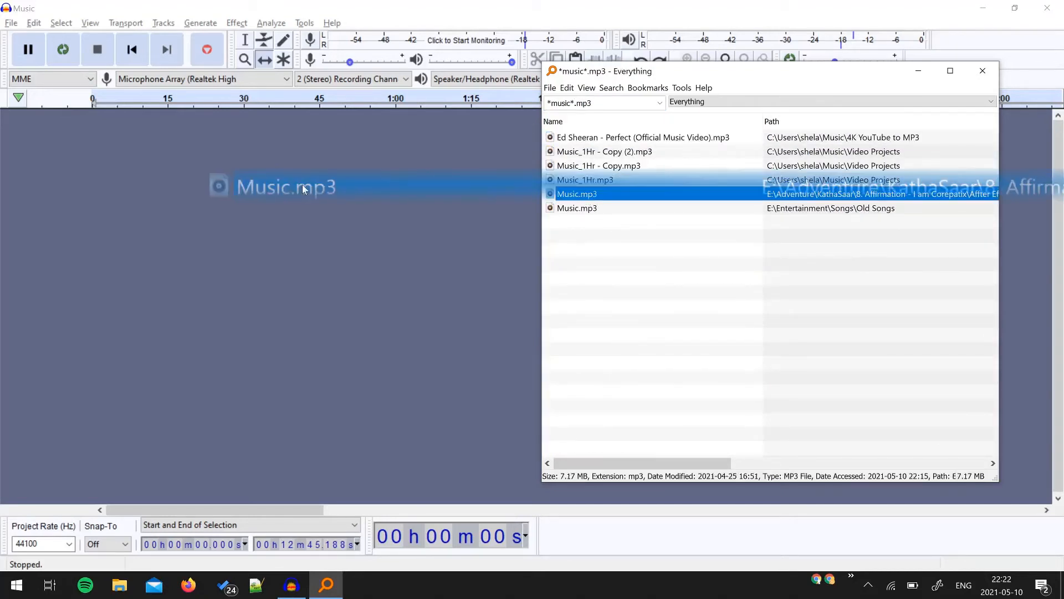
double_click(576, 193)
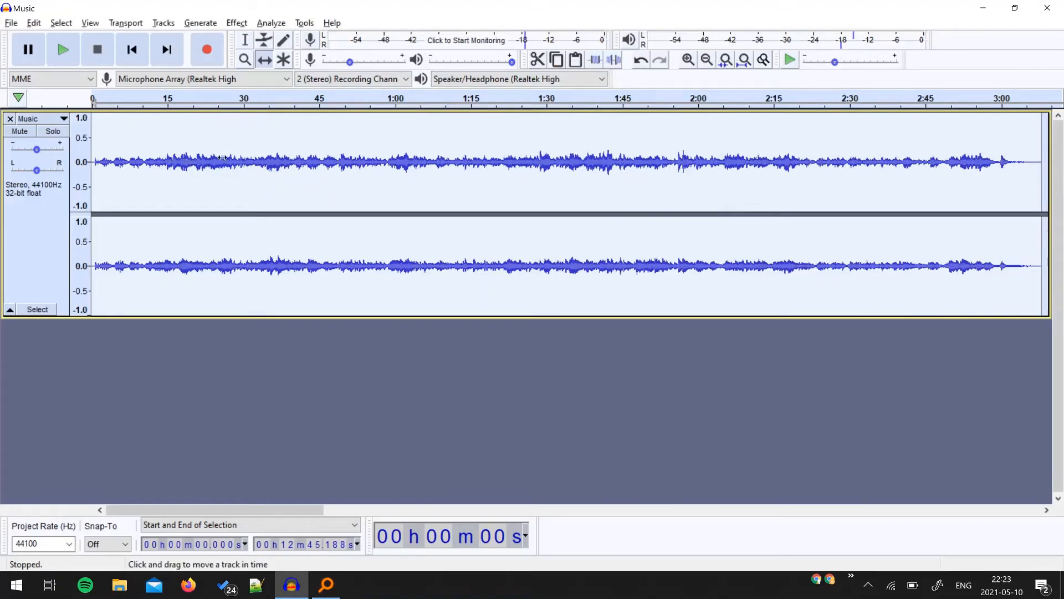
With the Selection tool, listen to the 20.708–25.371 s stretch of the music track
left_click(244, 40)
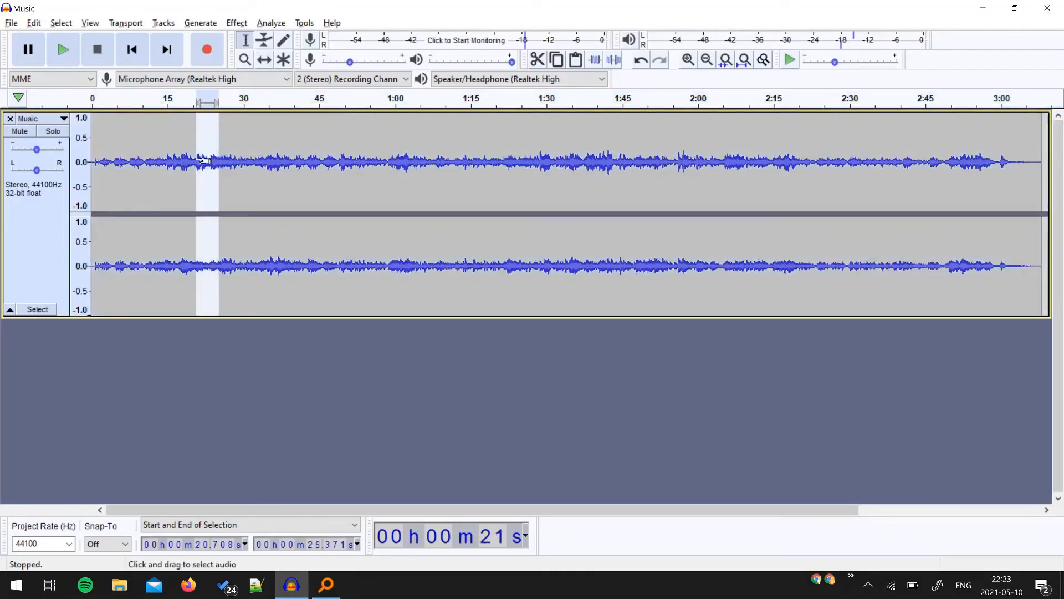
mouse_move(62, 49)
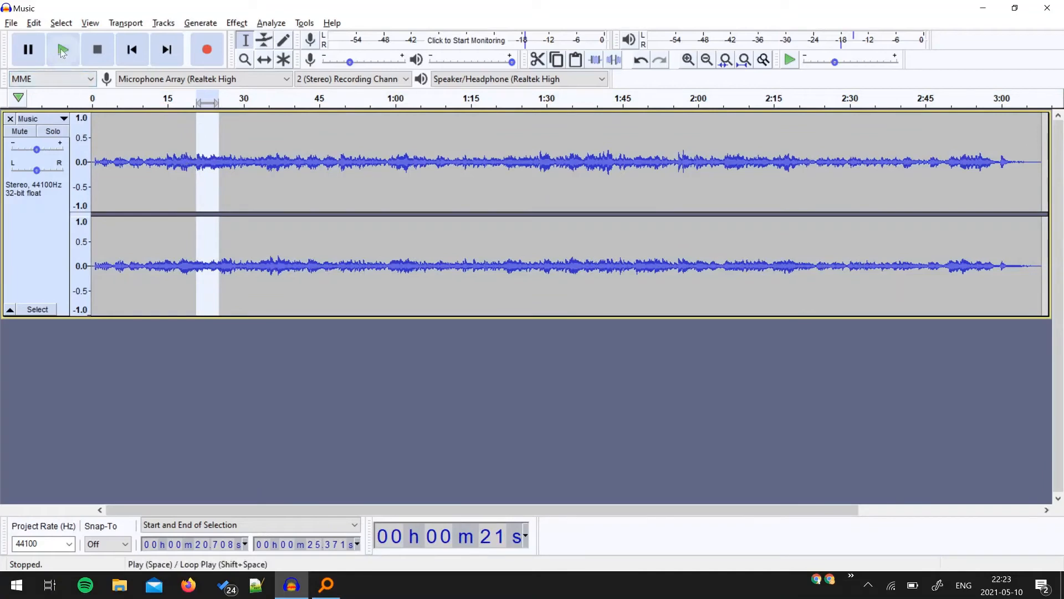
left_click(61, 49)
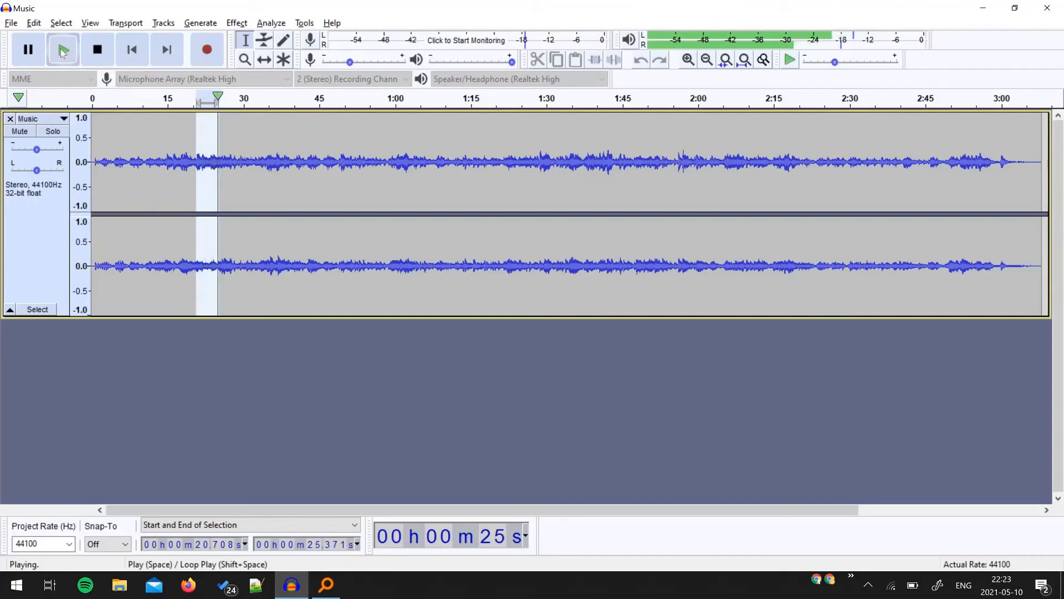
left_click(97, 48)
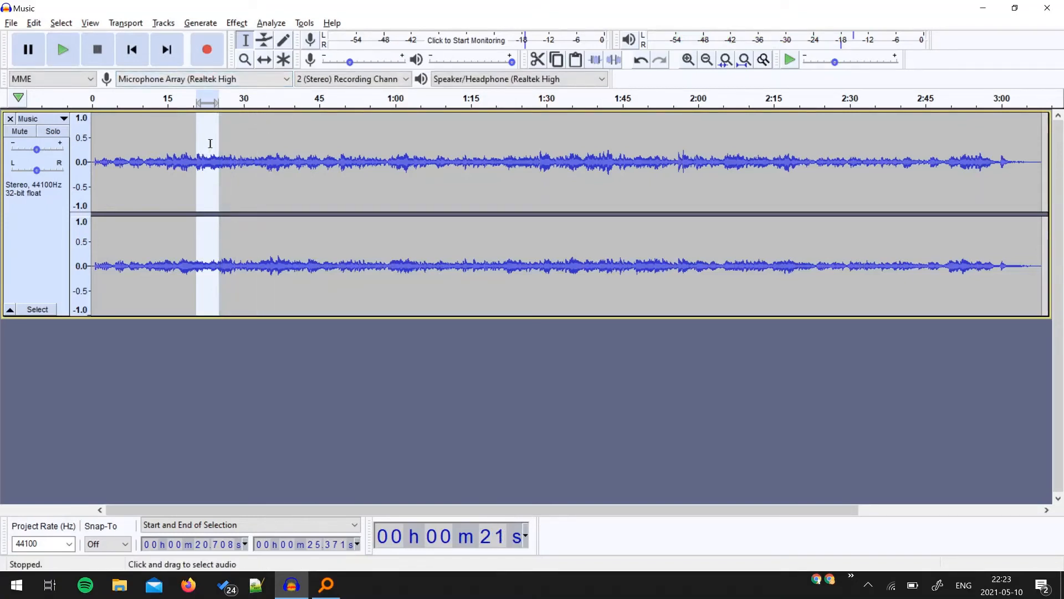
mouse_move(226, 151)
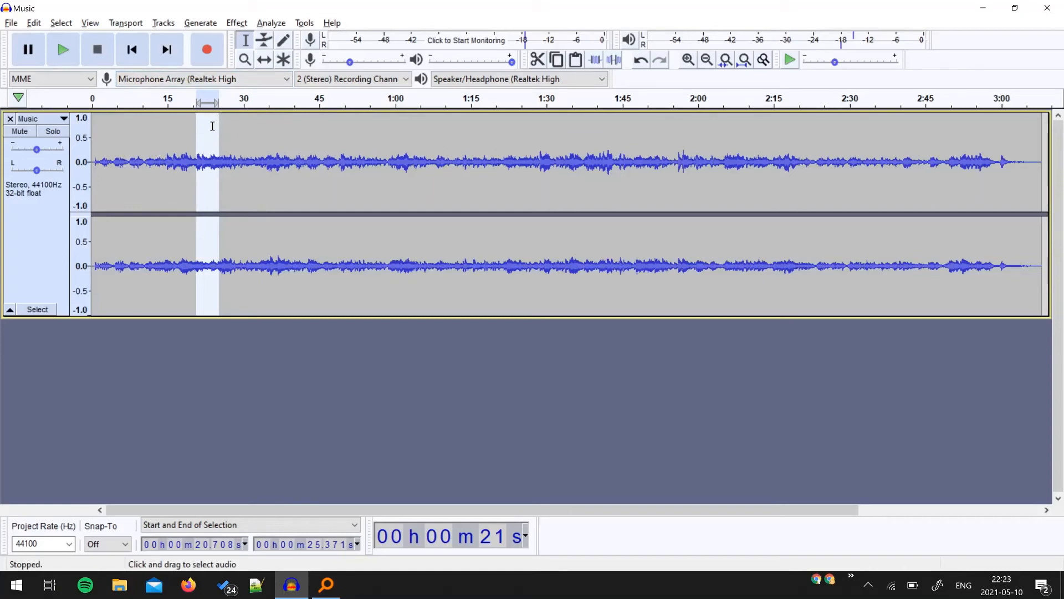
mouse_move(594, 60)
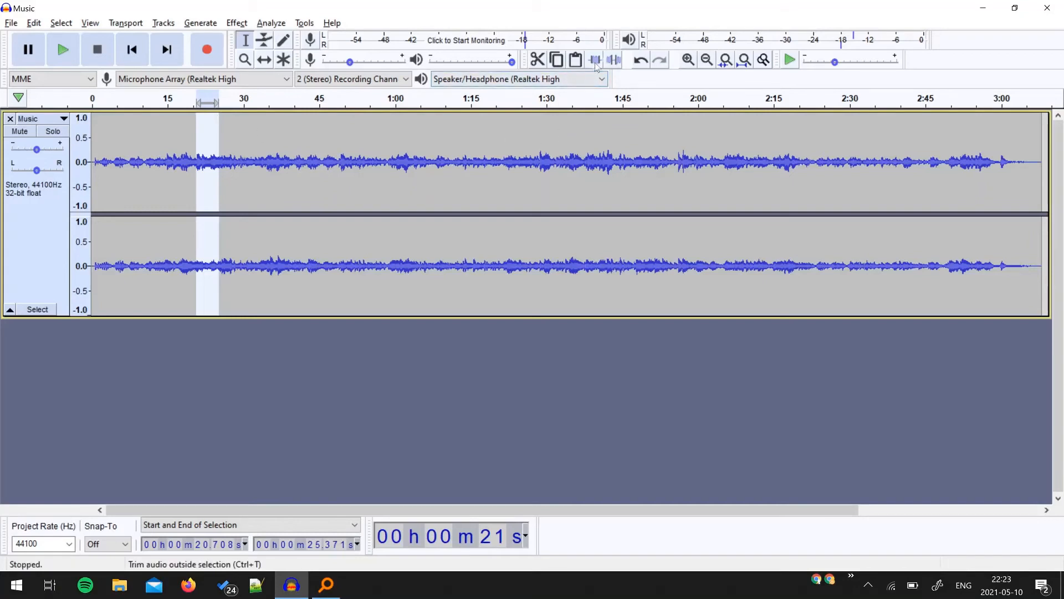
mouse_move(594, 60)
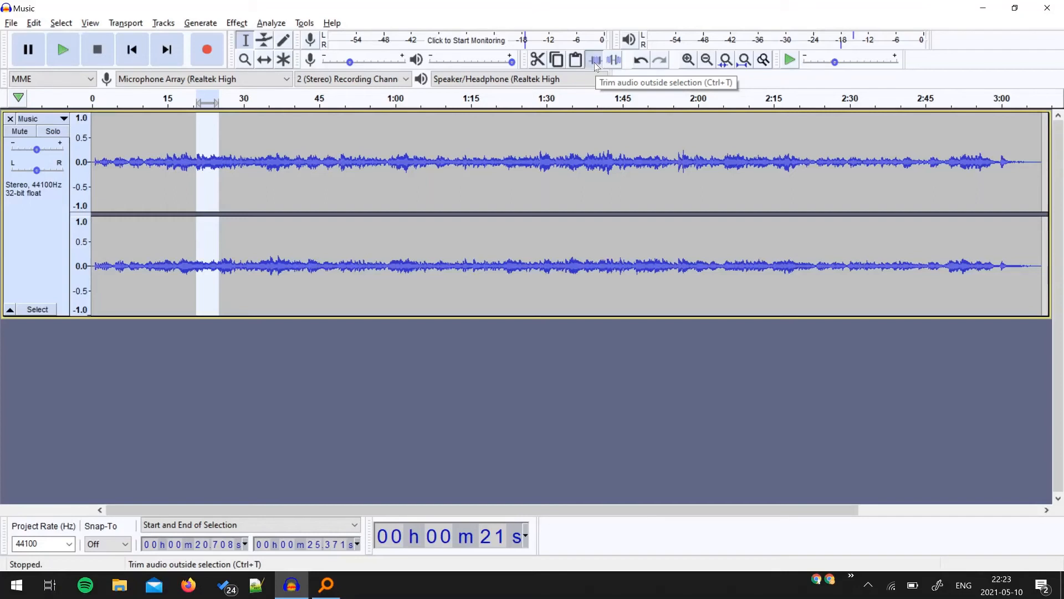
Trim away all audio outside the 20.708–25.371 s selection
left_click(594, 60)
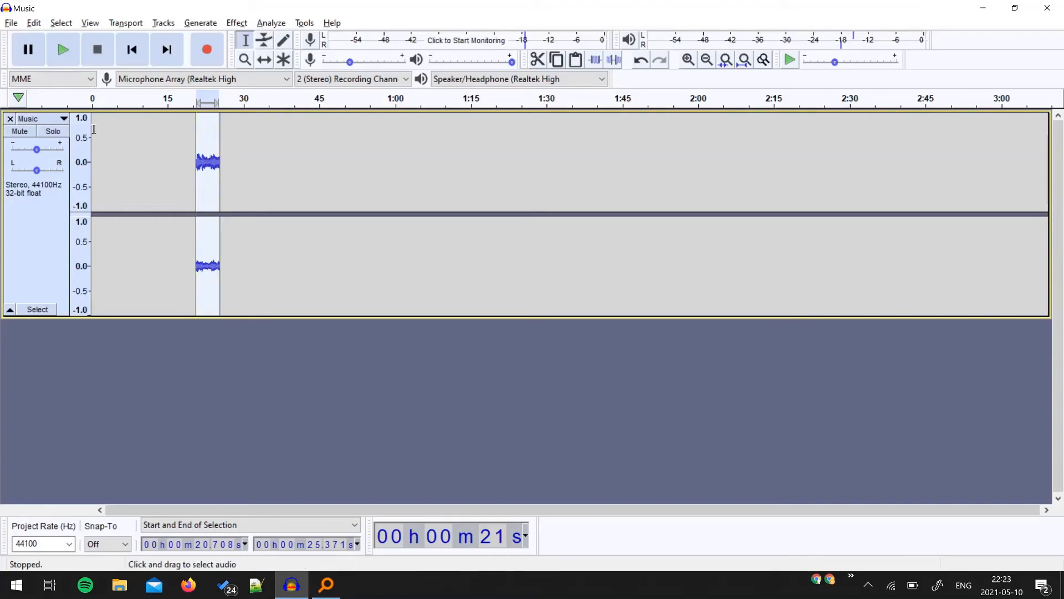
mouse_move(246, 87)
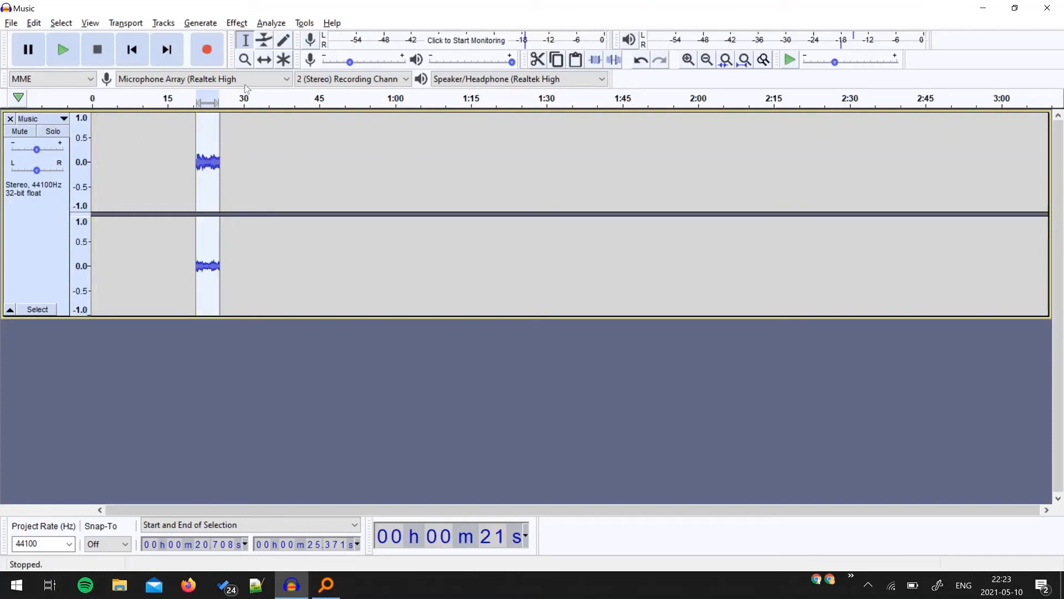
mouse_move(264, 60)
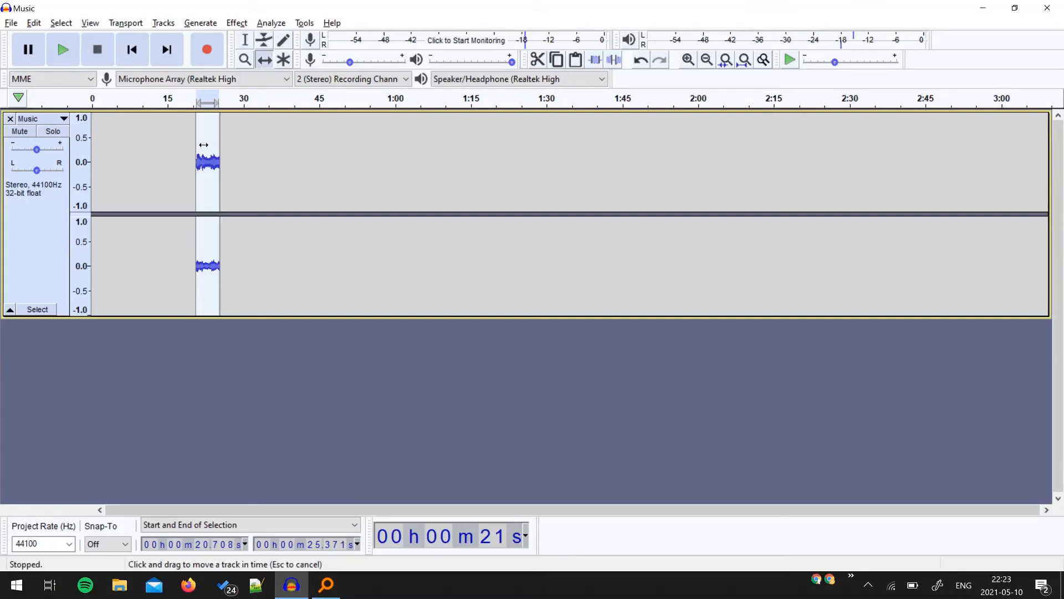
Time-shift the remaining 4.66-second clip so it starts at zero
left_click_drag(207, 162, 102, 162)
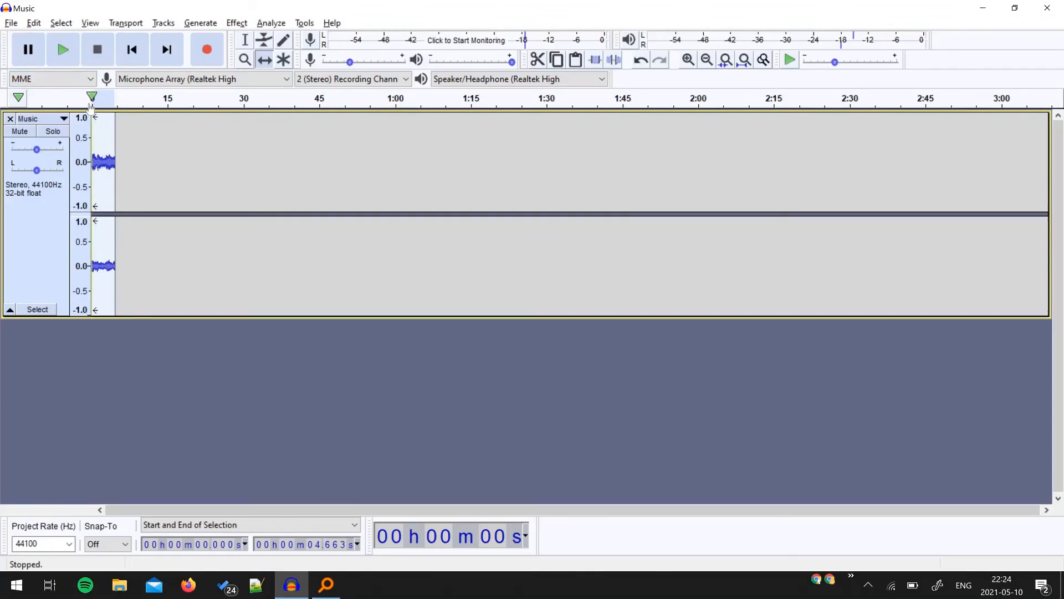
mouse_move(121, 198)
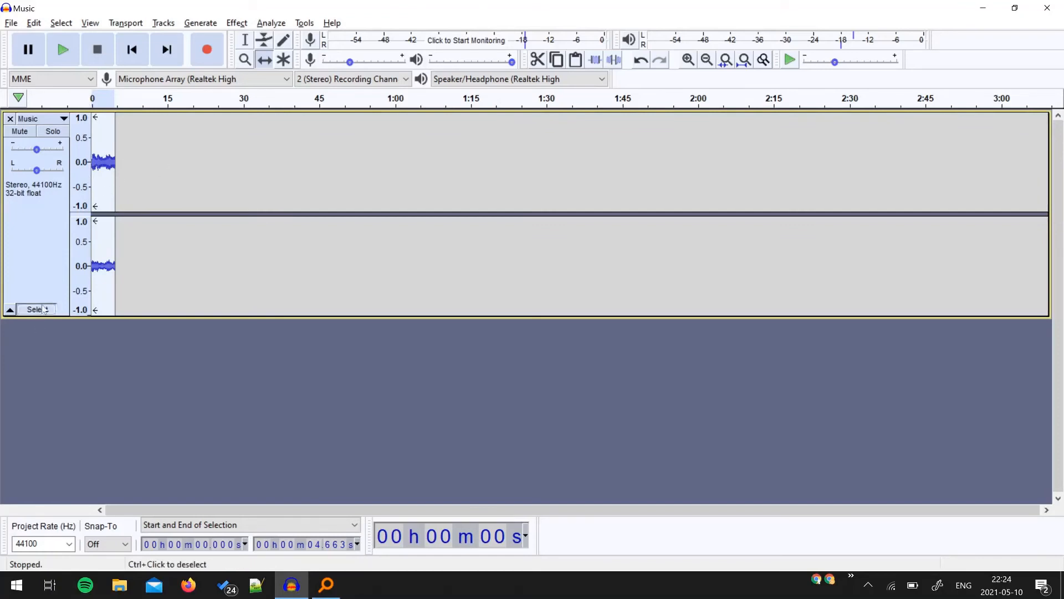
Set the Repeat effect to 150 repeats of the 4.663-second clip, projecting about 11 m 44 s
left_click(235, 22)
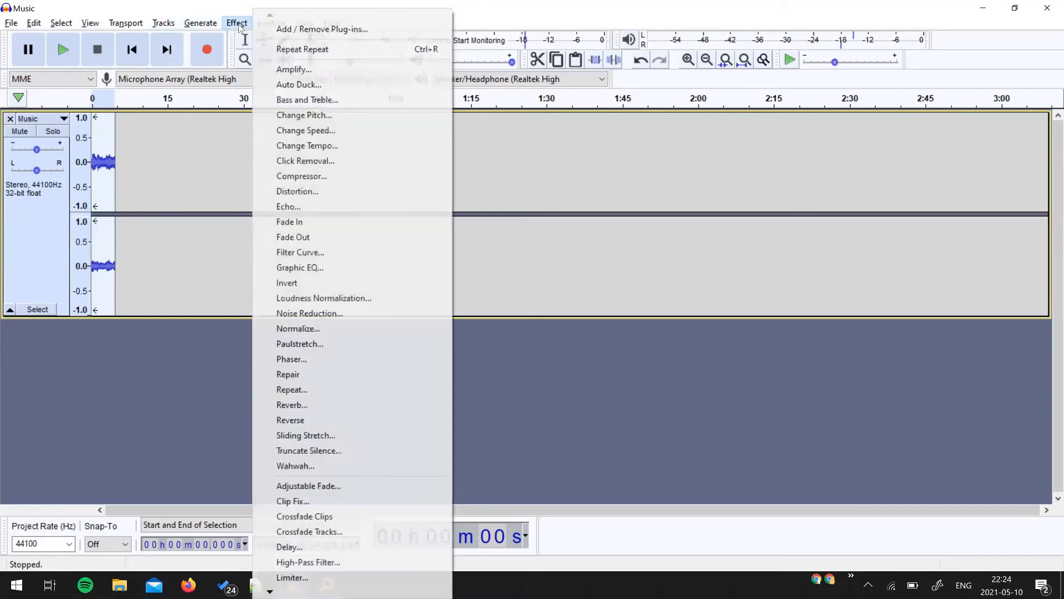
mouse_move(309, 313)
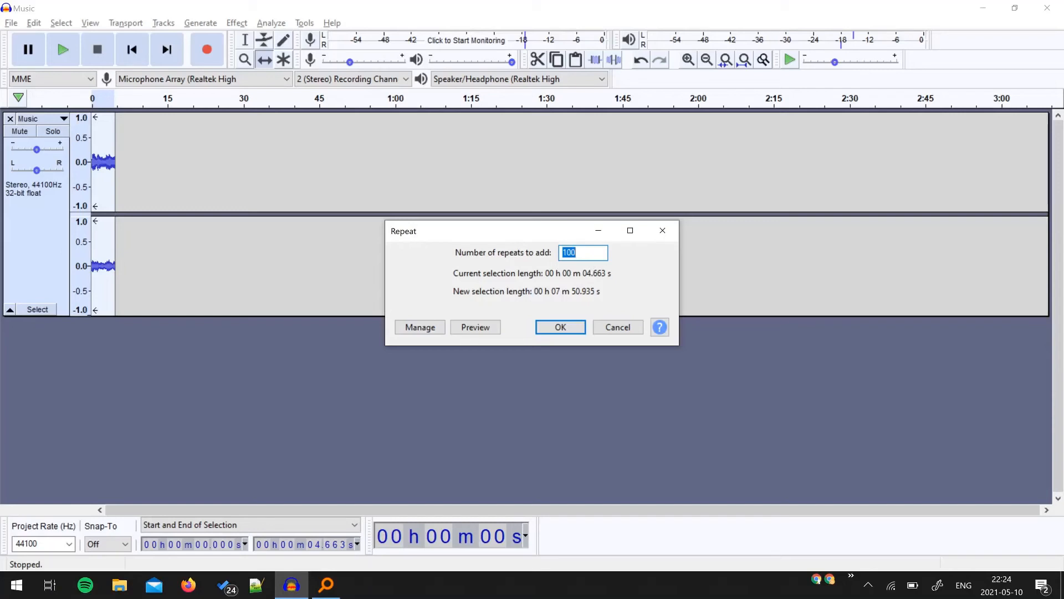
type("150")
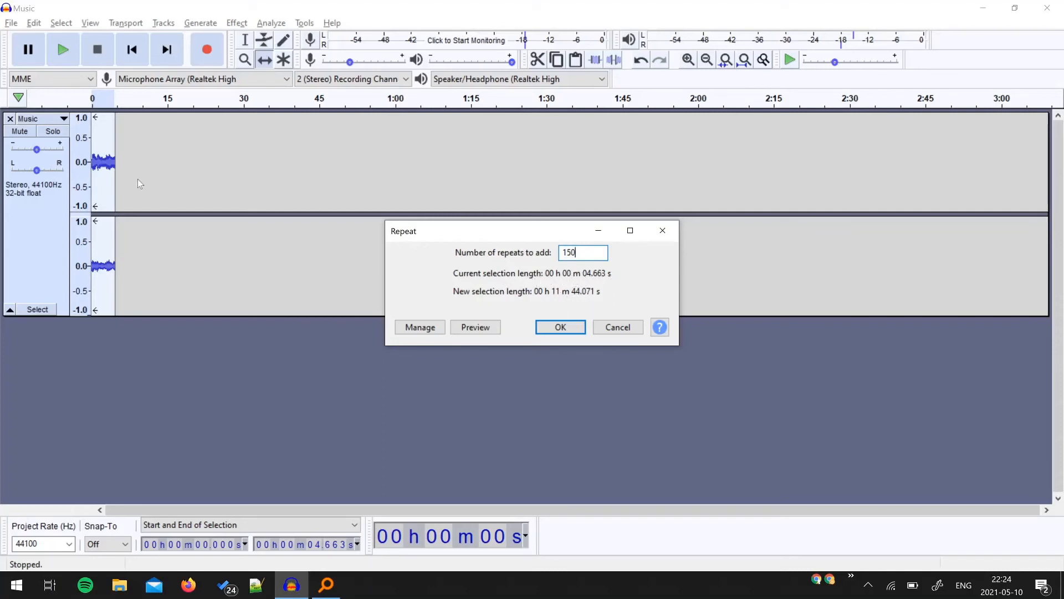
mouse_move(593, 282)
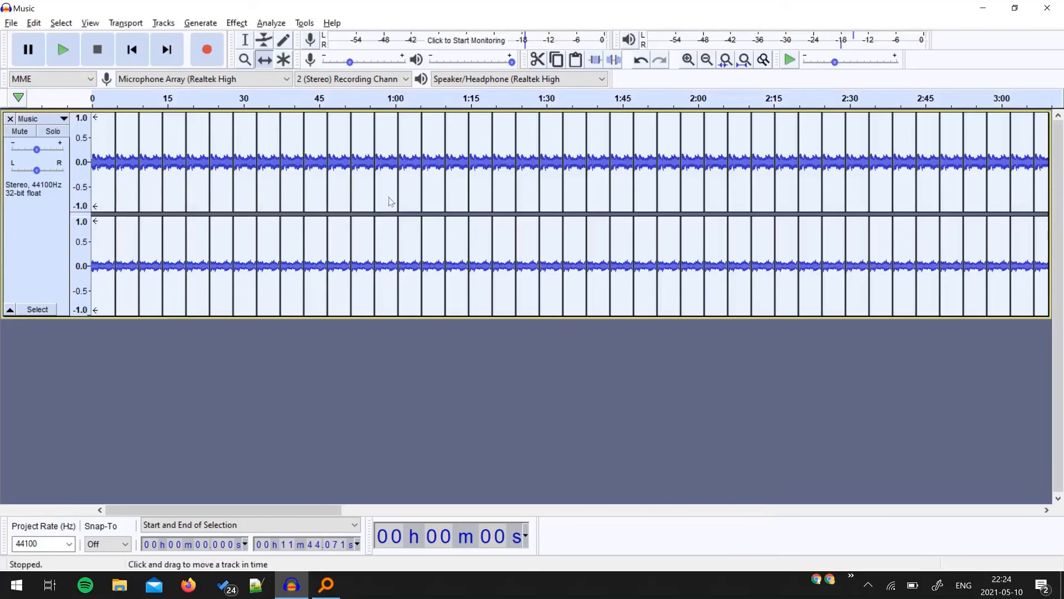
mouse_move(104, 131)
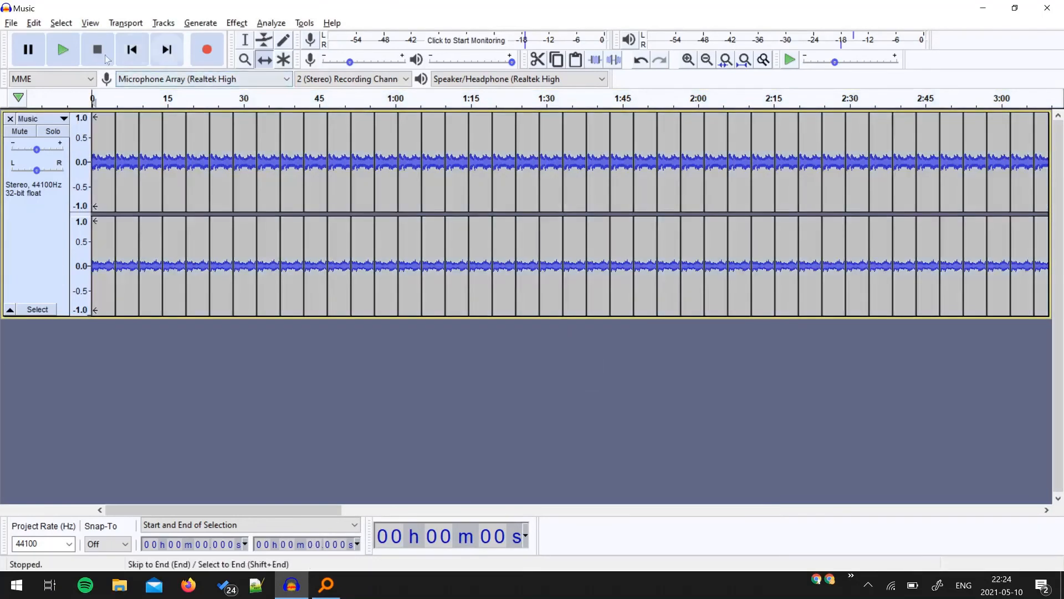
mouse_move(62, 49)
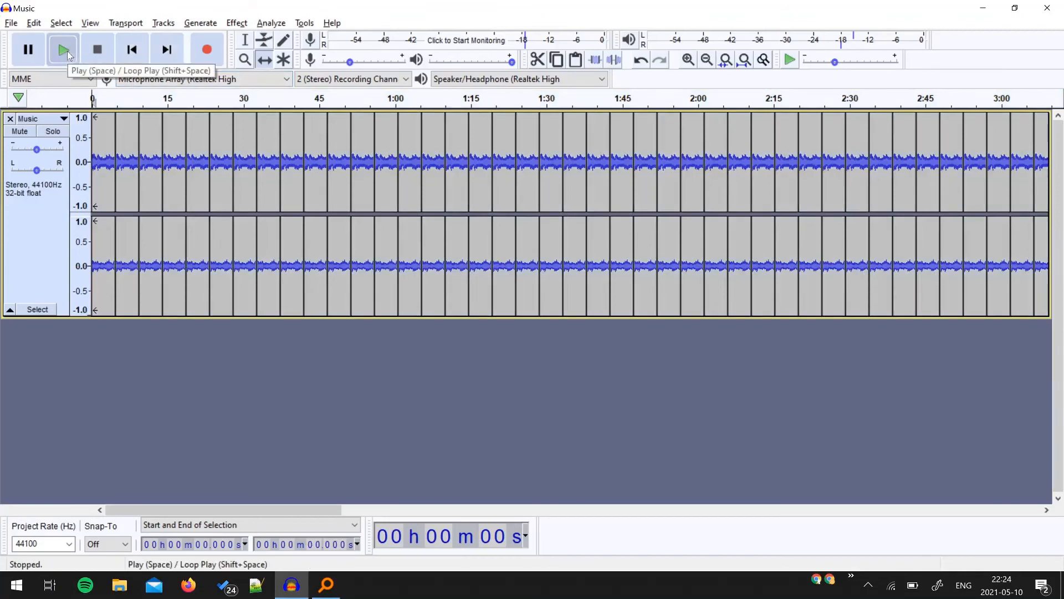
left_click(62, 49)
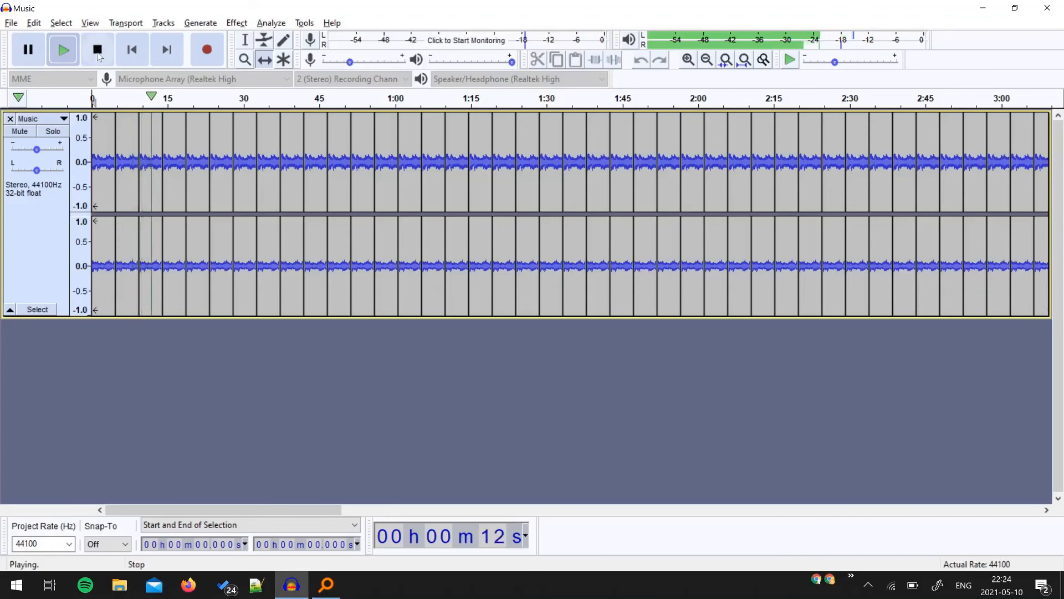
left_click(98, 49)
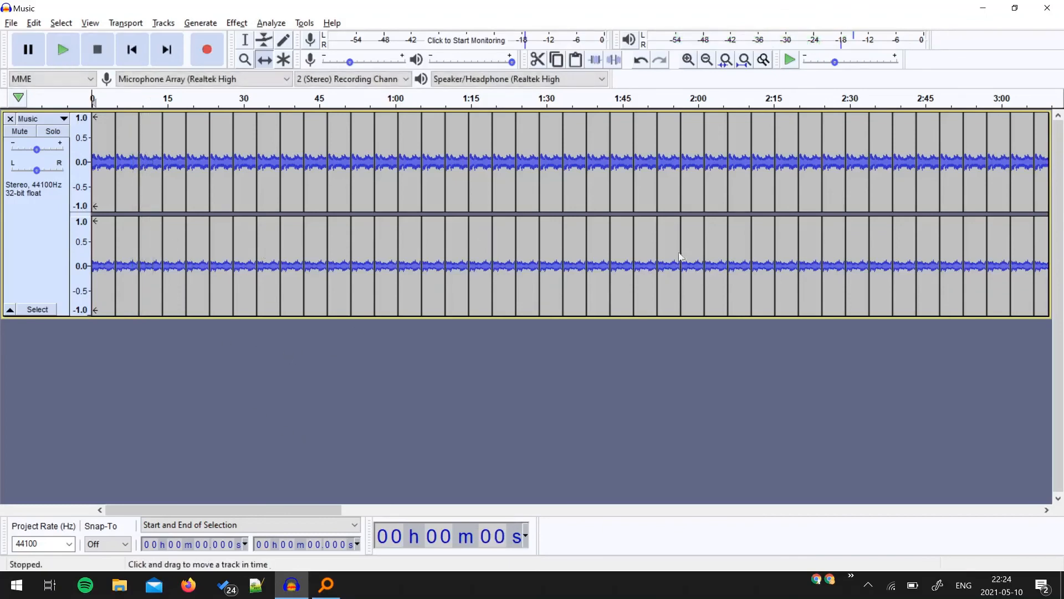
mouse_move(512, 383)
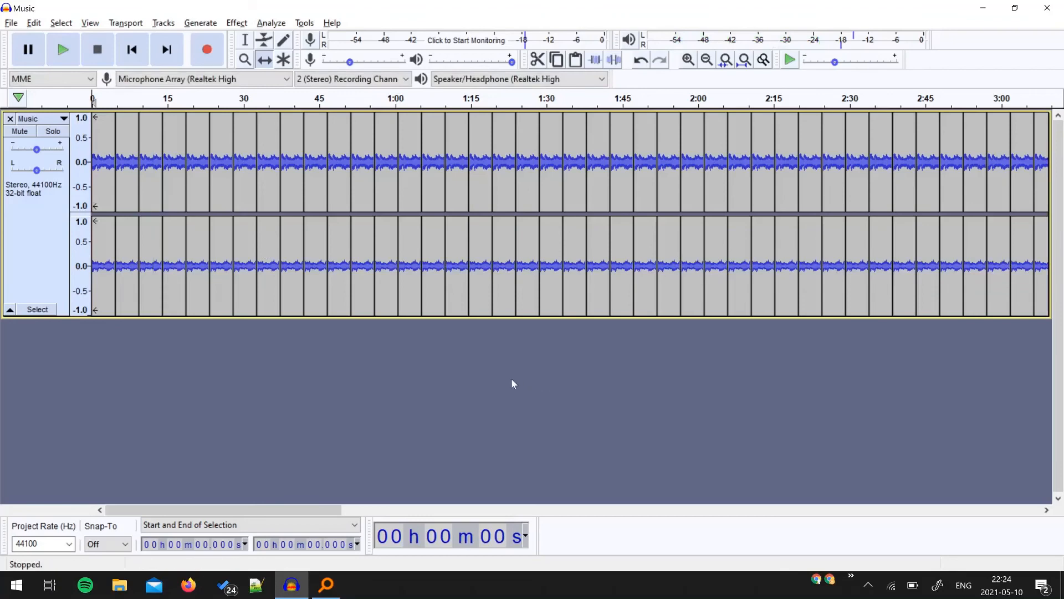
mouse_move(476, 354)
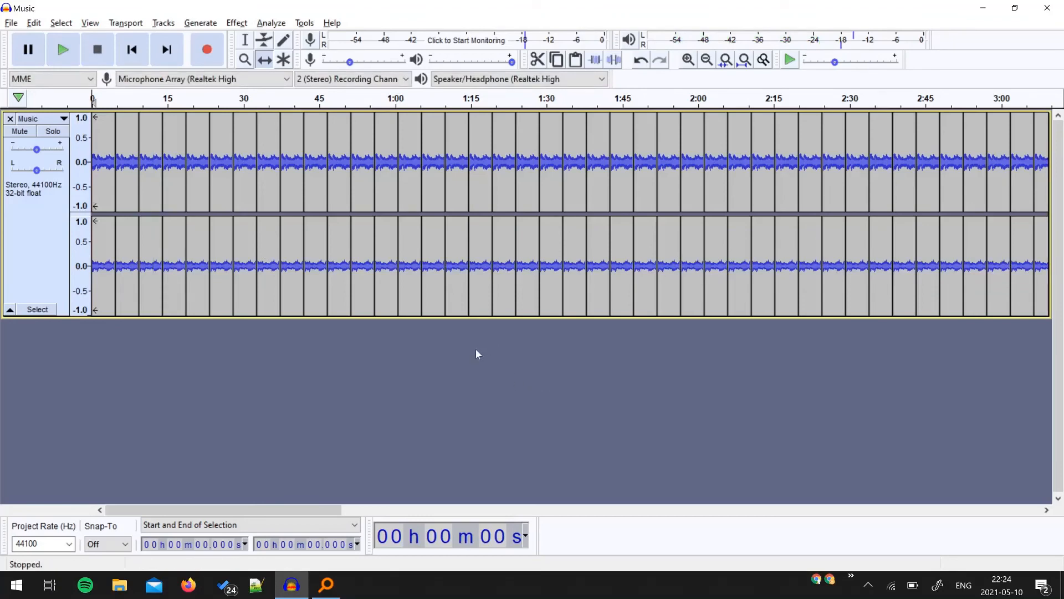
mouse_move(467, 358)
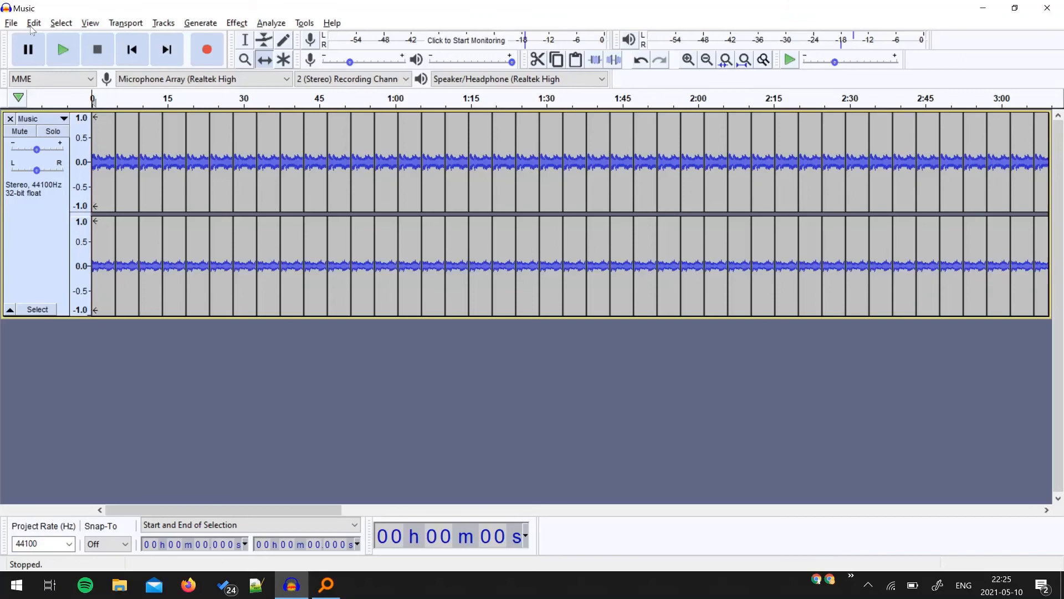
Reach the File menu's export choices (MP3, WAV, OGG) for the looped audio
left_click(11, 22)
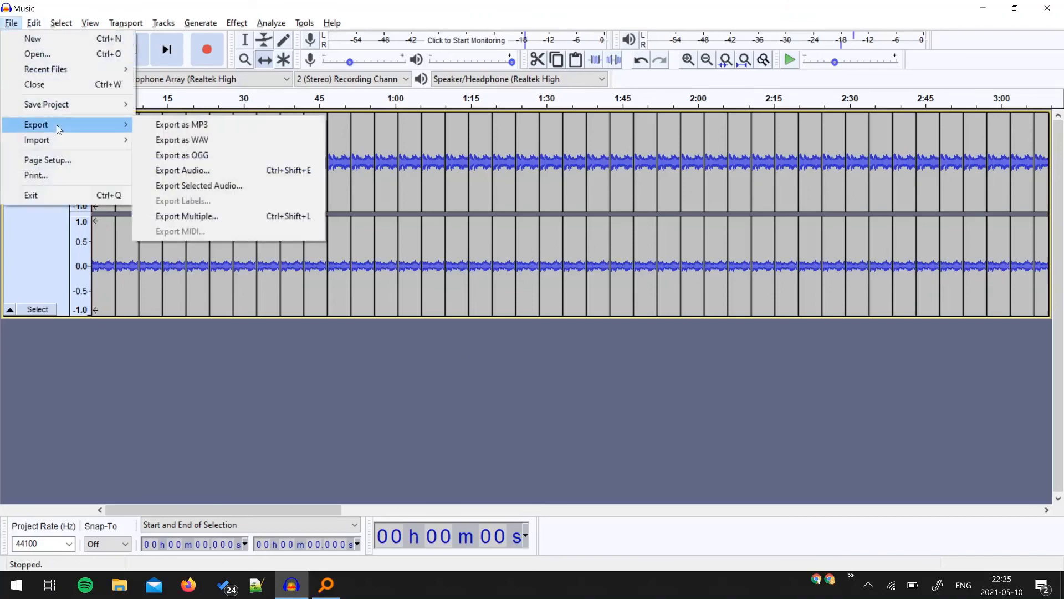
mouse_move(214, 128)
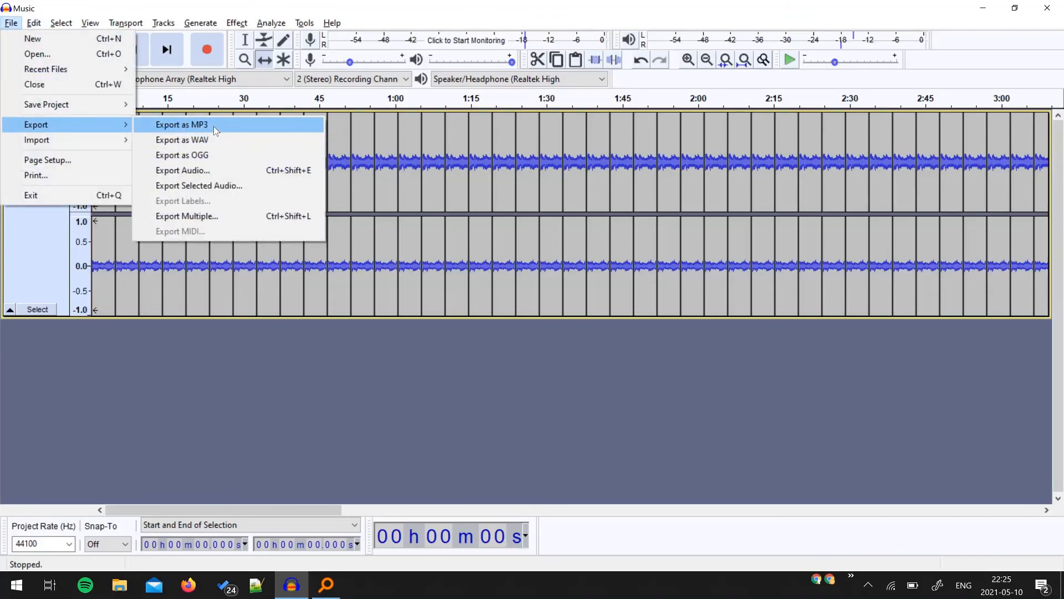